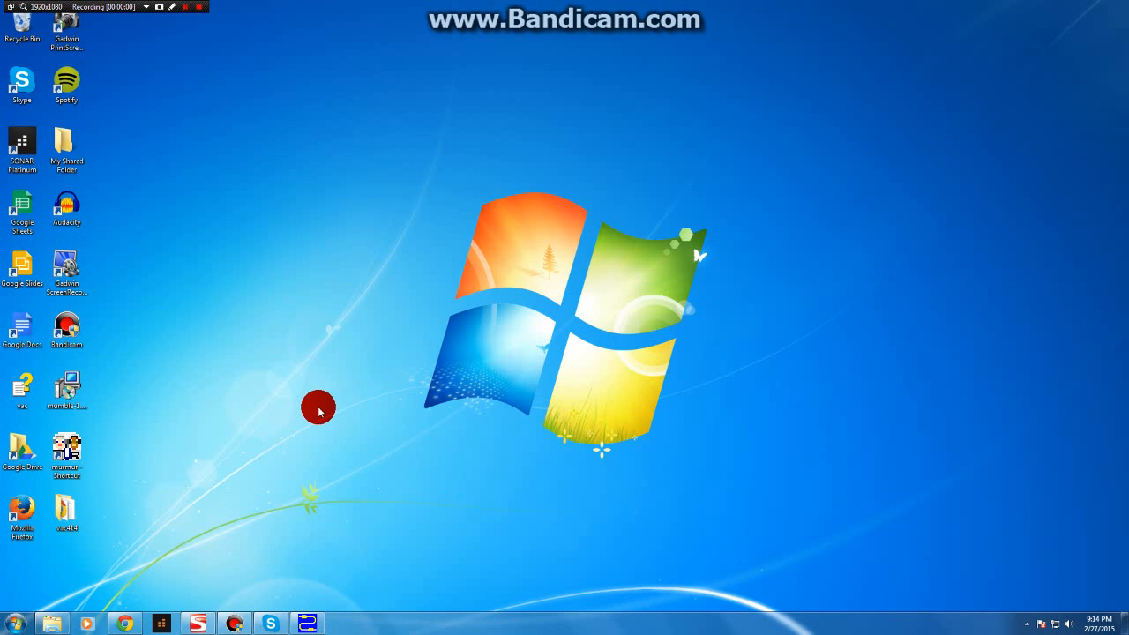
mouse_move(388, 415)
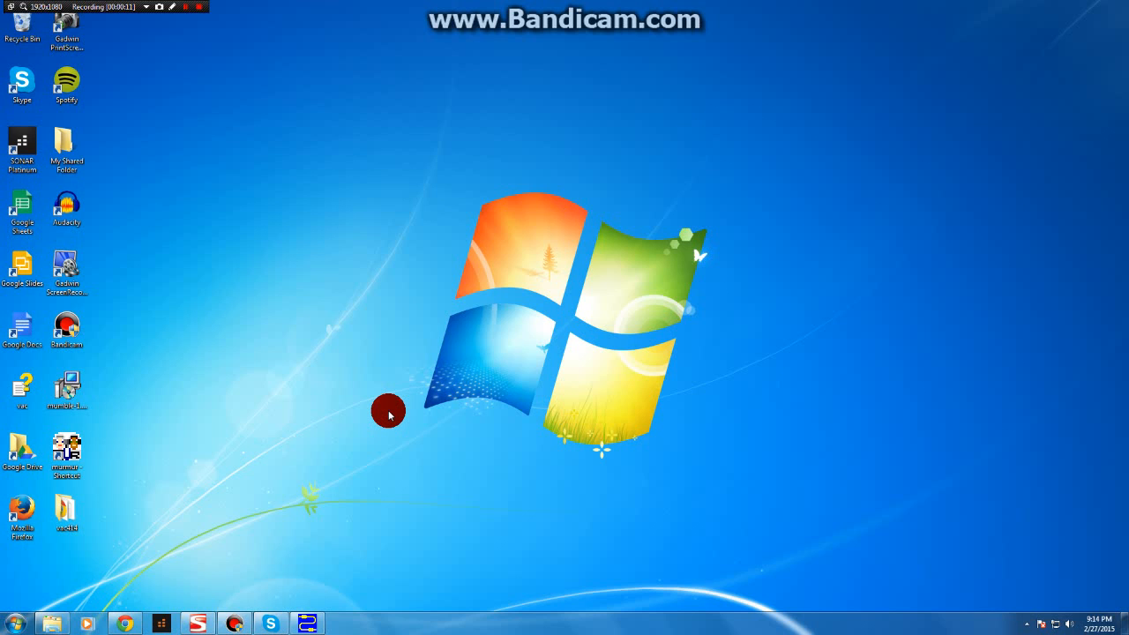
mouse_move(356, 404)
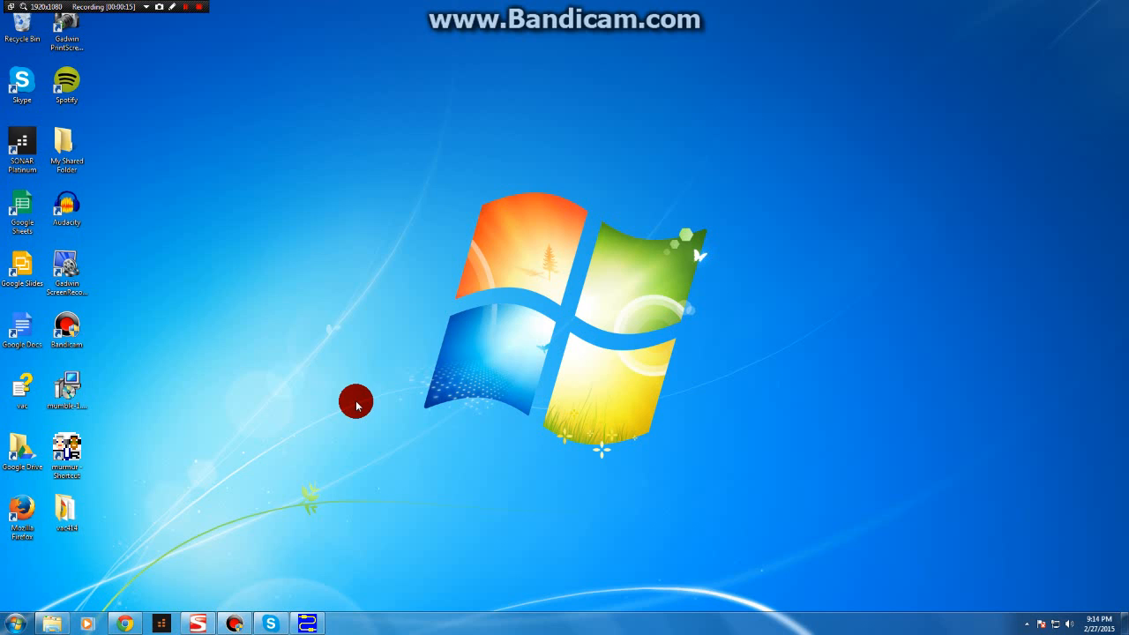
mouse_move(328, 391)
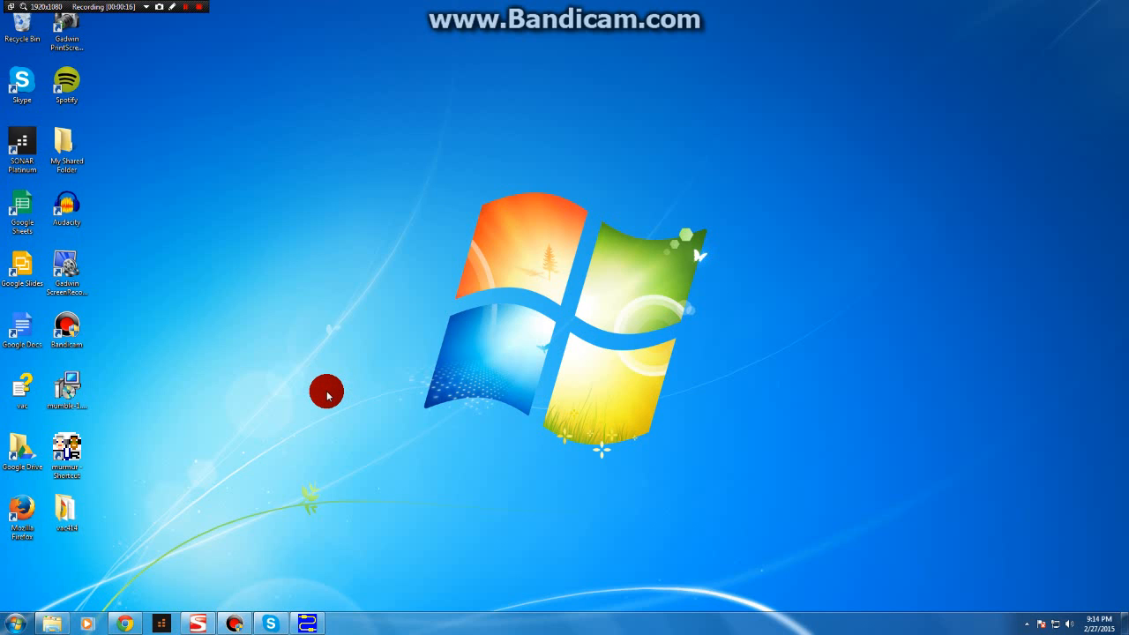
mouse_move(307, 413)
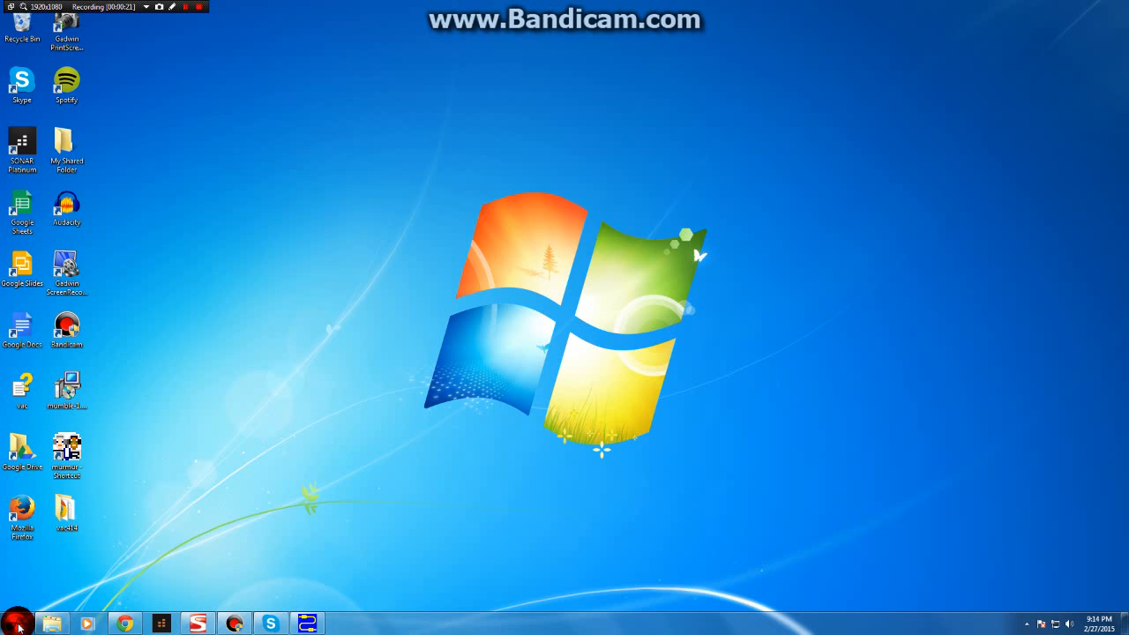
Launch Mumble and review its Audio Input and Audio Output device settings.
click(12, 622)
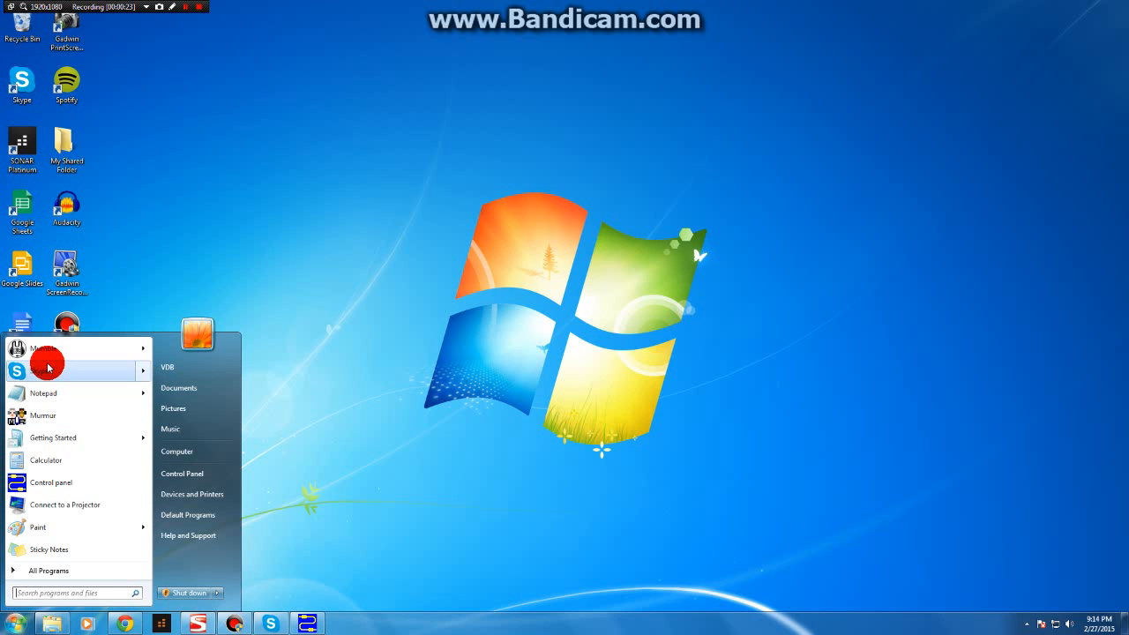
mouse_move(53, 349)
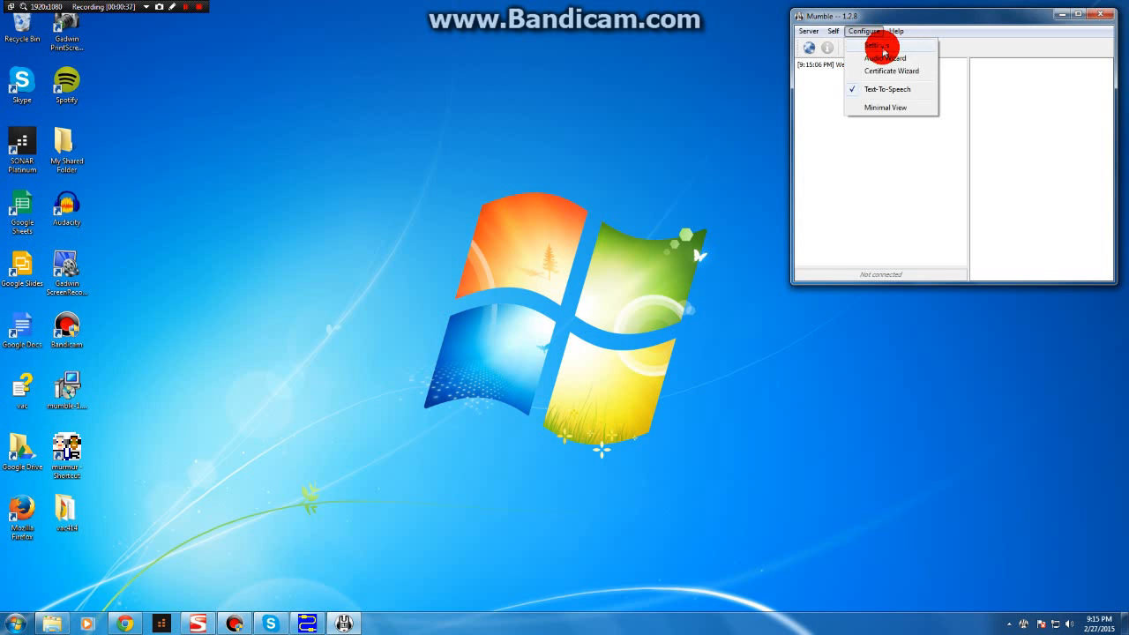
click(880, 49)
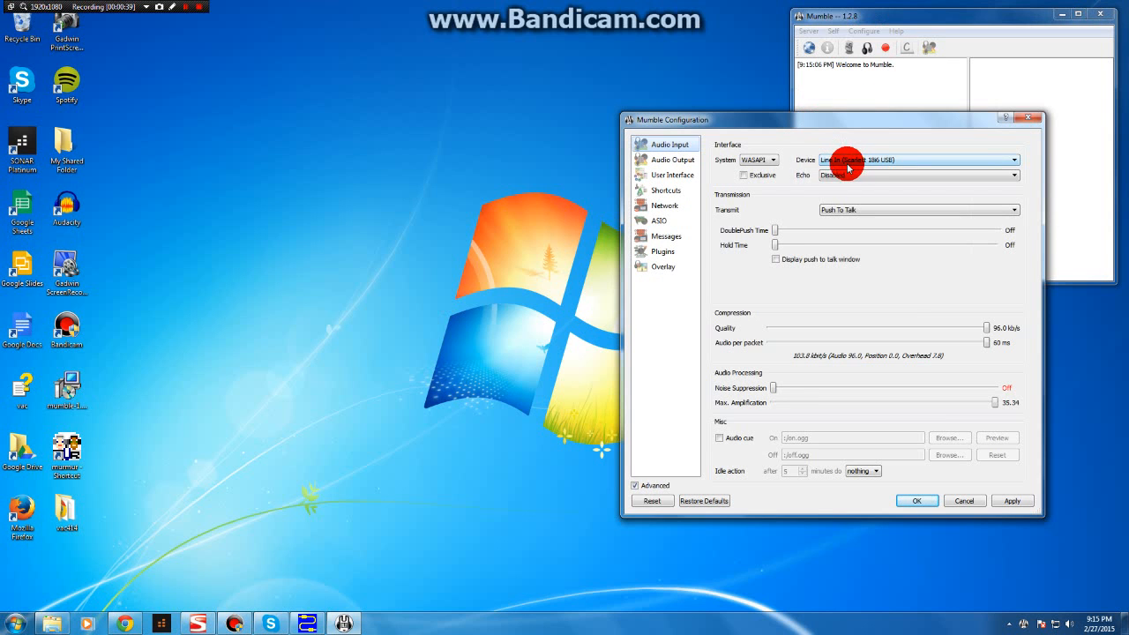
click(669, 159)
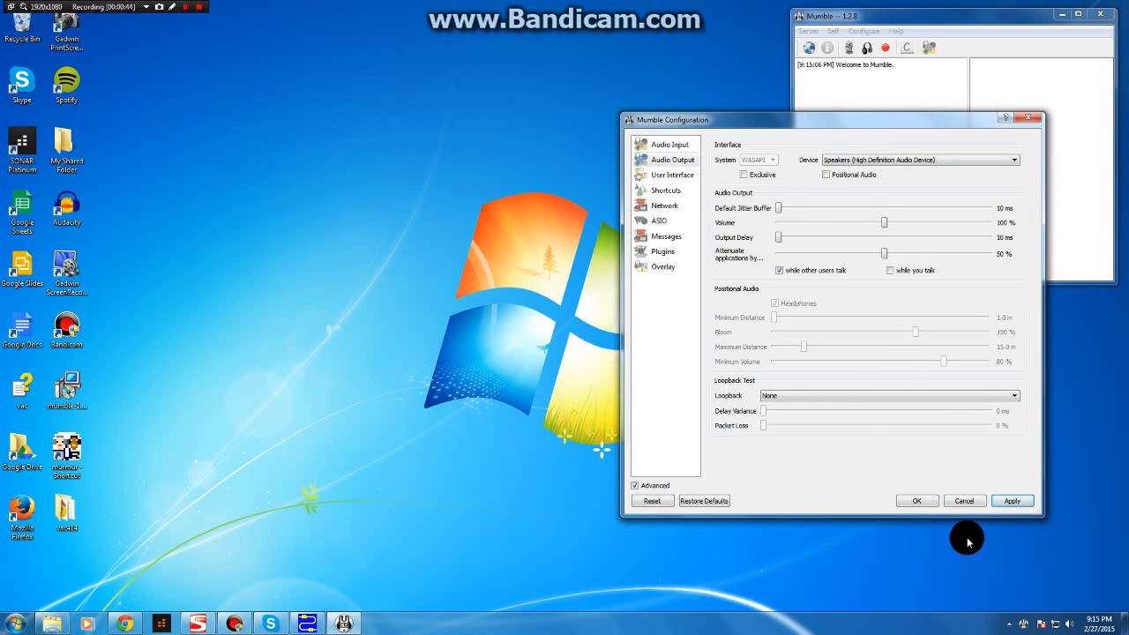
click(805, 32)
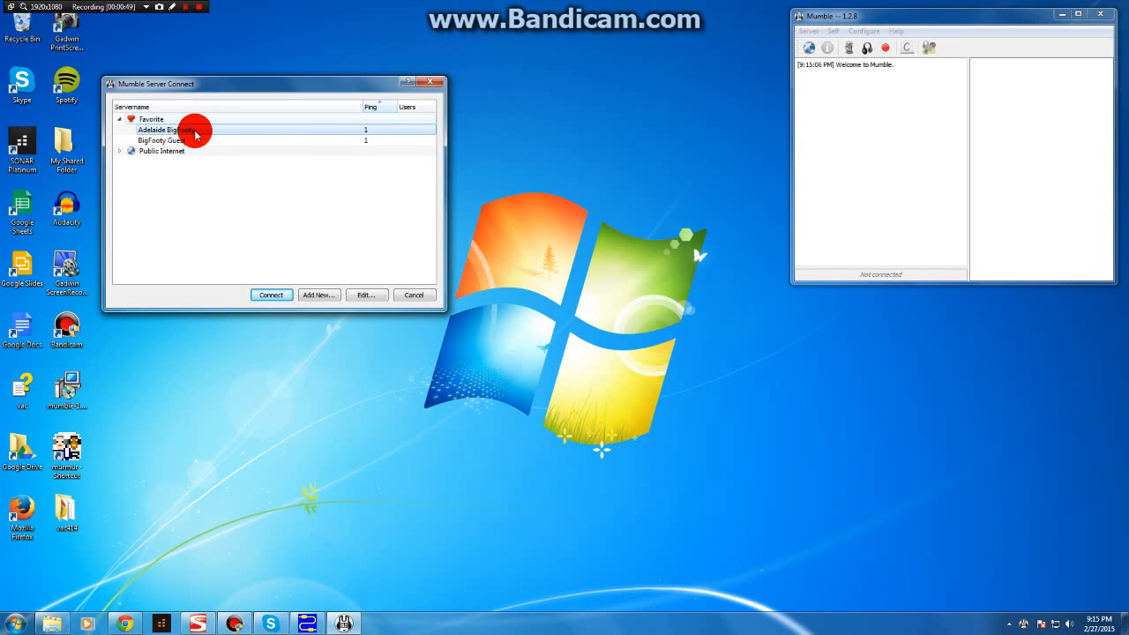
Connect the first Mumble client to the Adelaide BigFooty server.
click(272, 295)
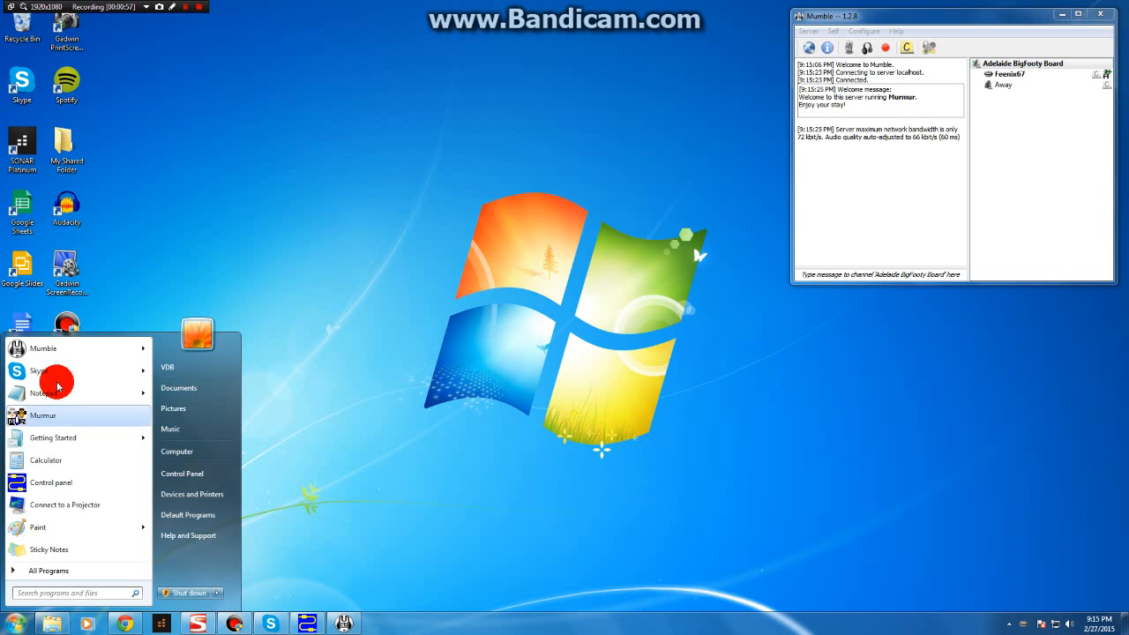
mouse_move(57, 349)
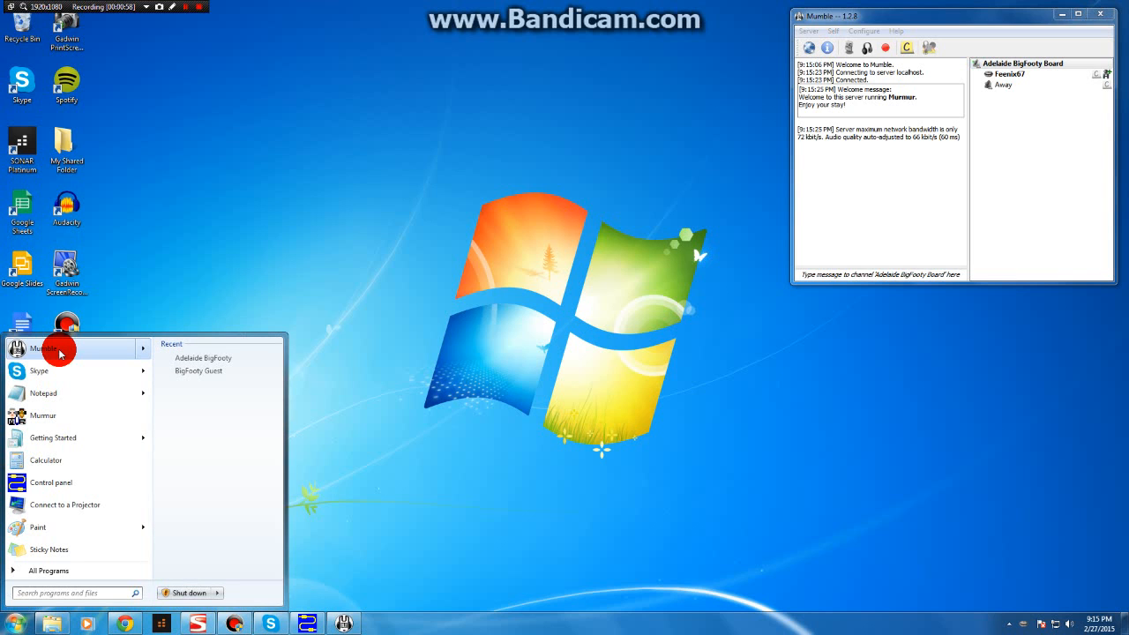
Bring up the Mumble Start-menu shortcut's Properties to edit its launch target.
right_click(42, 347)
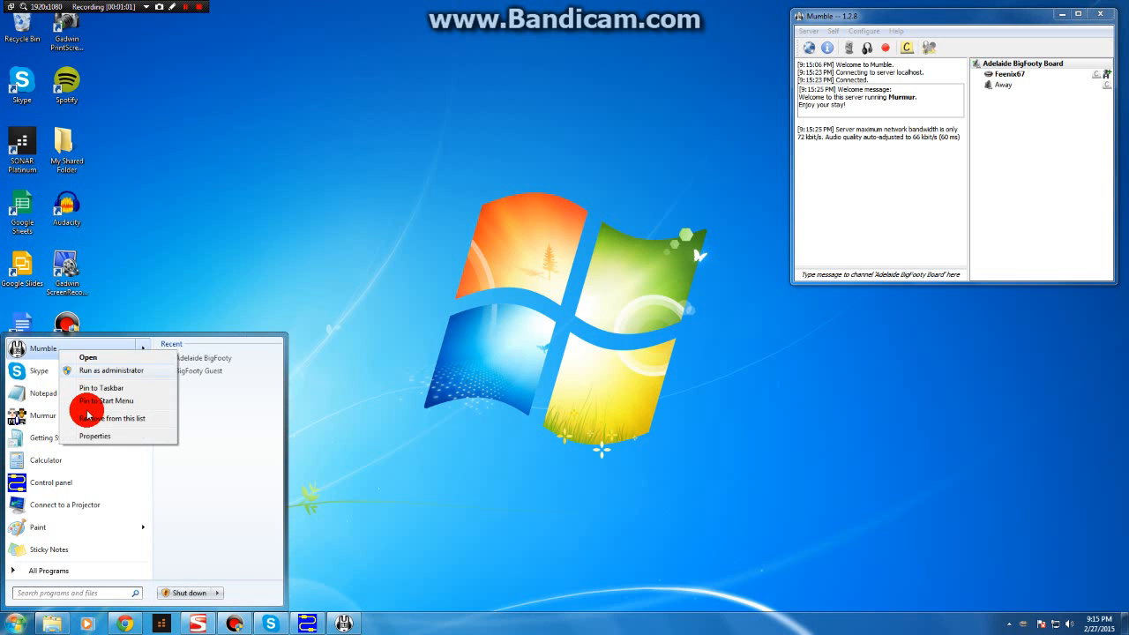
click(95, 435)
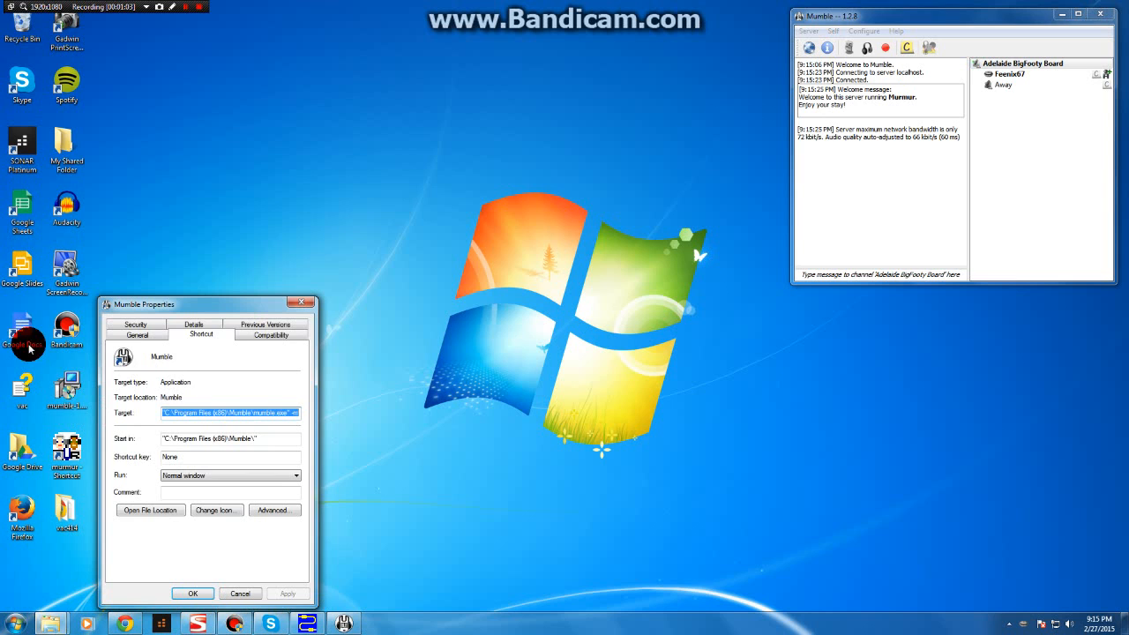
mouse_move(28, 342)
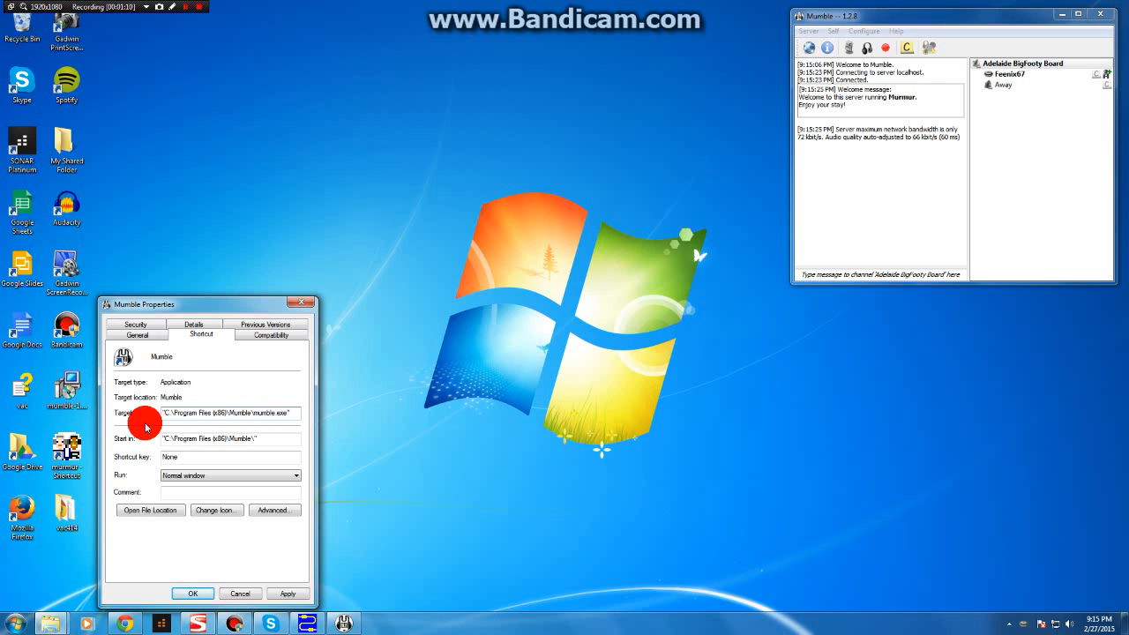
mouse_move(211, 429)
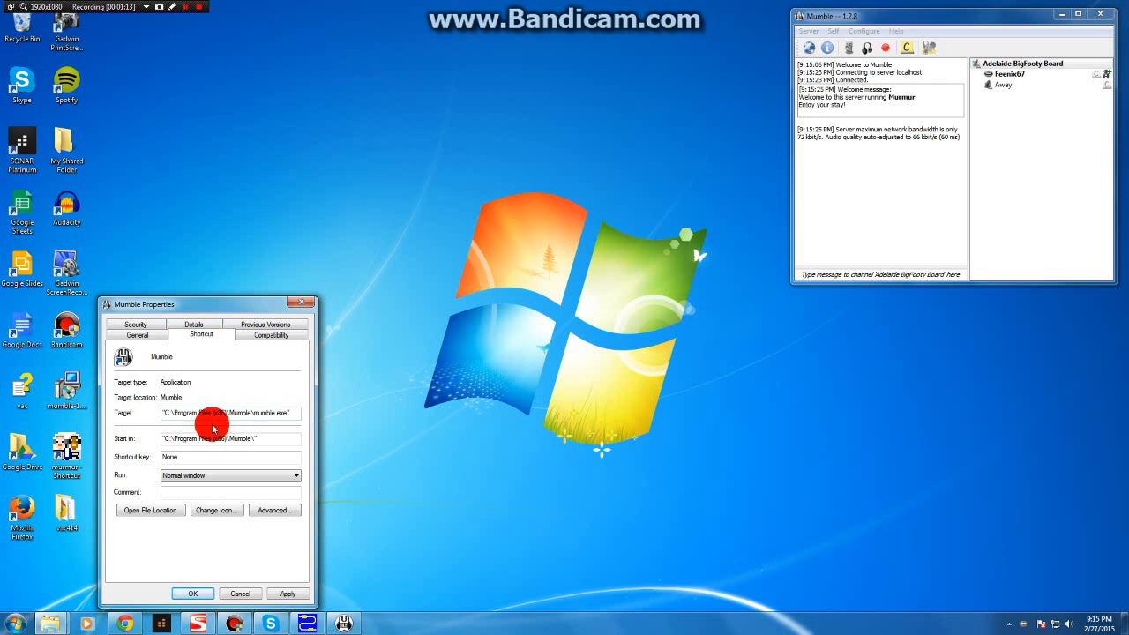
mouse_move(292, 425)
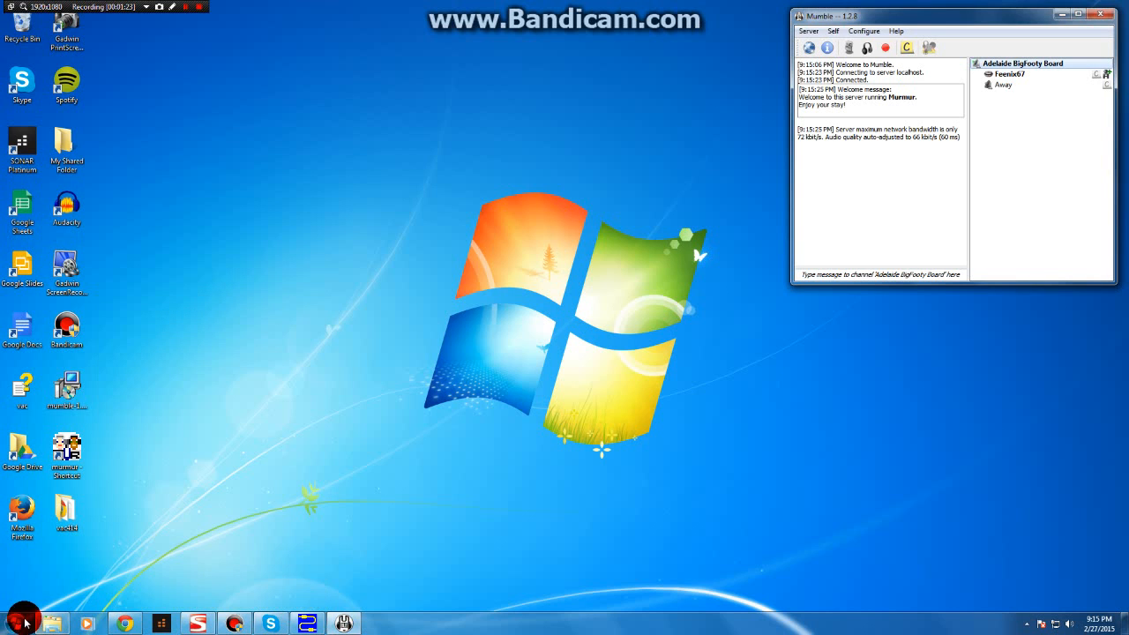
Launch a second, unconnected Mumble client from the Start menu.
click(32, 621)
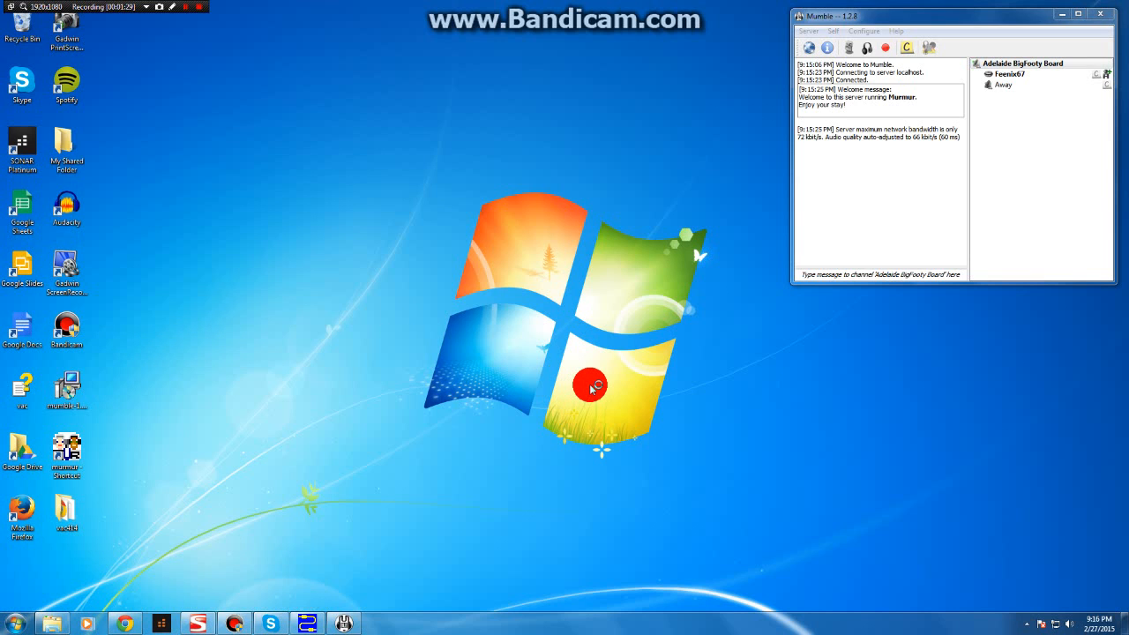
mouse_move(591, 388)
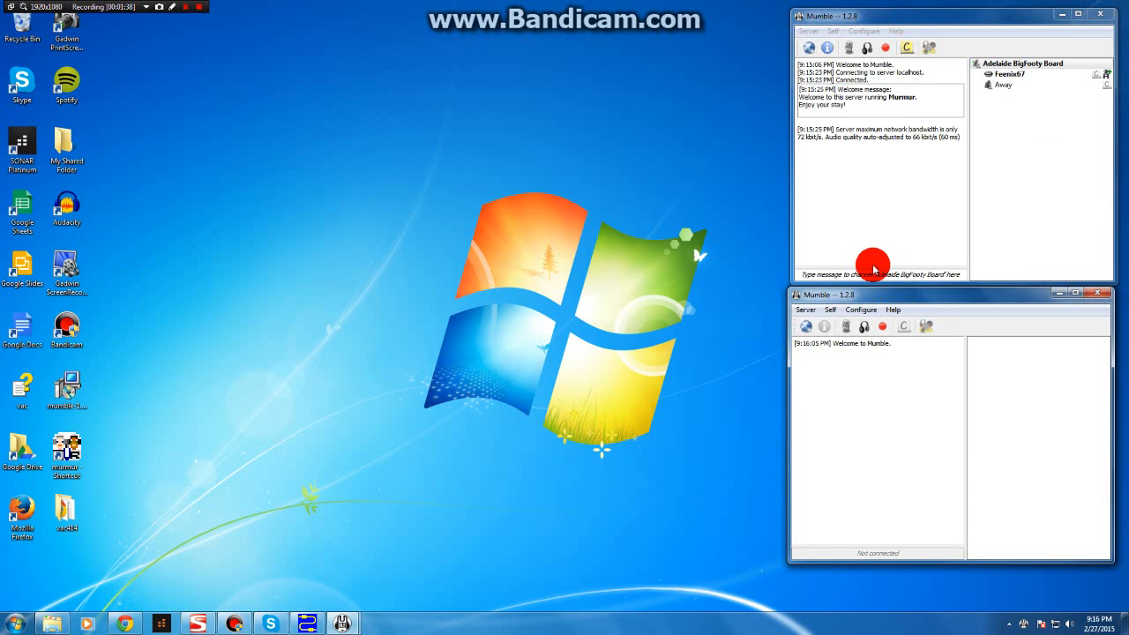
mouse_move(921, 388)
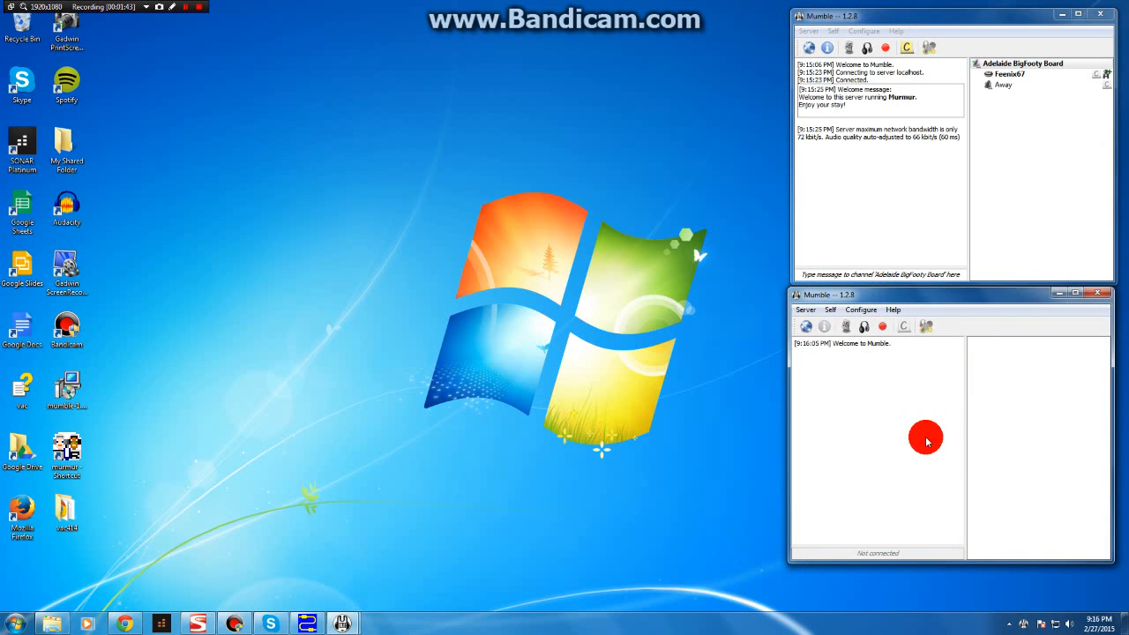
mouse_move(995, 176)
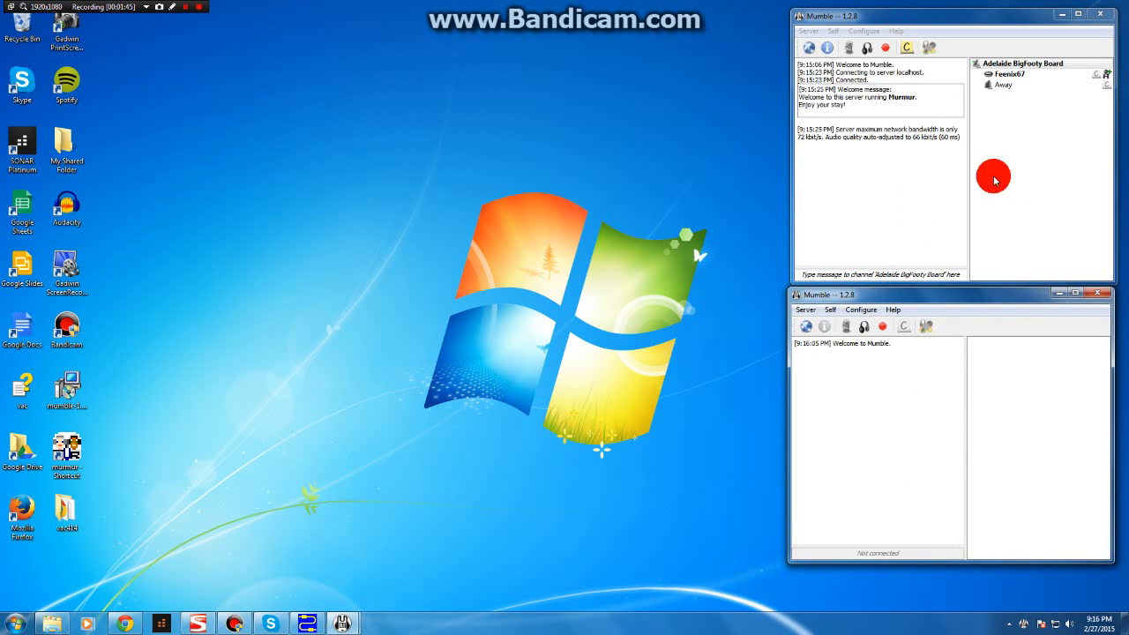
mouse_move(942, 307)
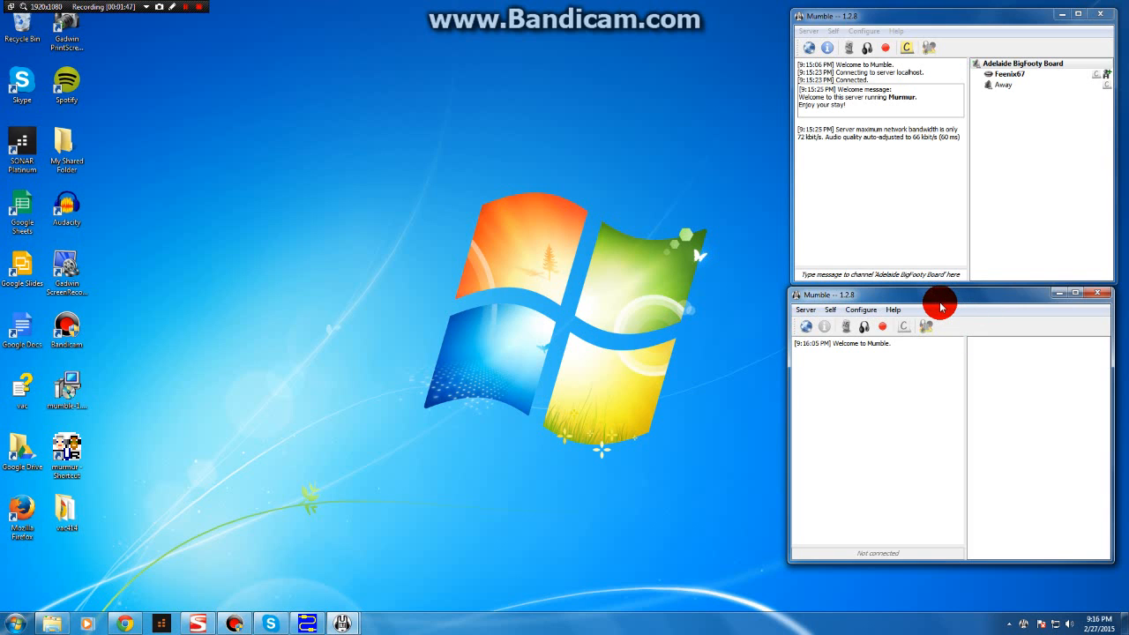
Enable Suppress certificate and password storage on the second client's Network page and save.
click(861, 311)
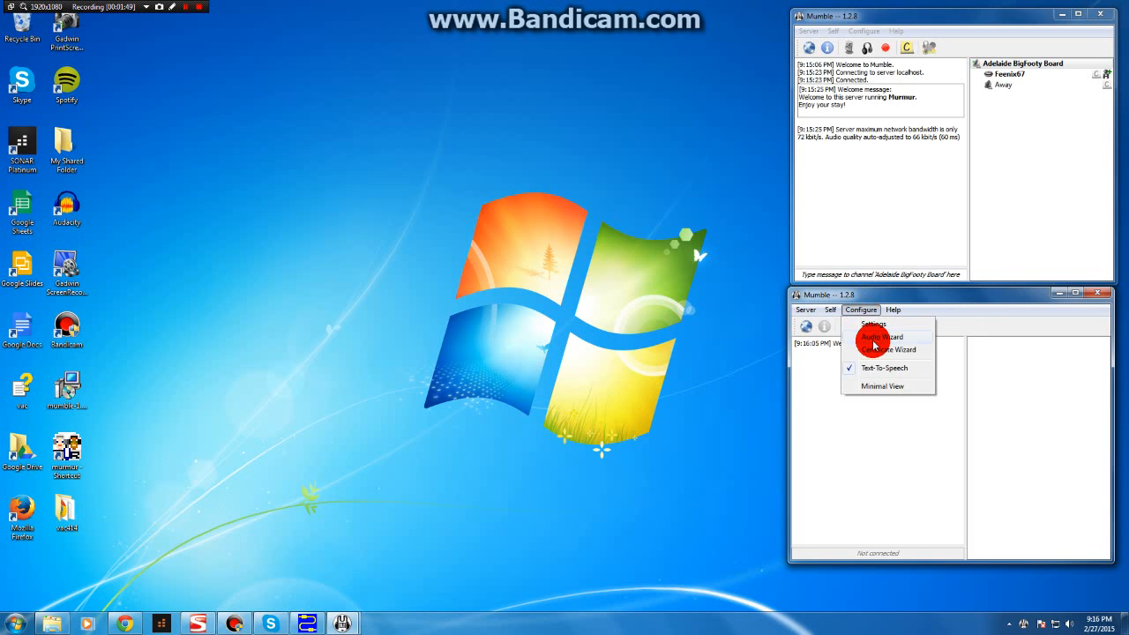
click(873, 324)
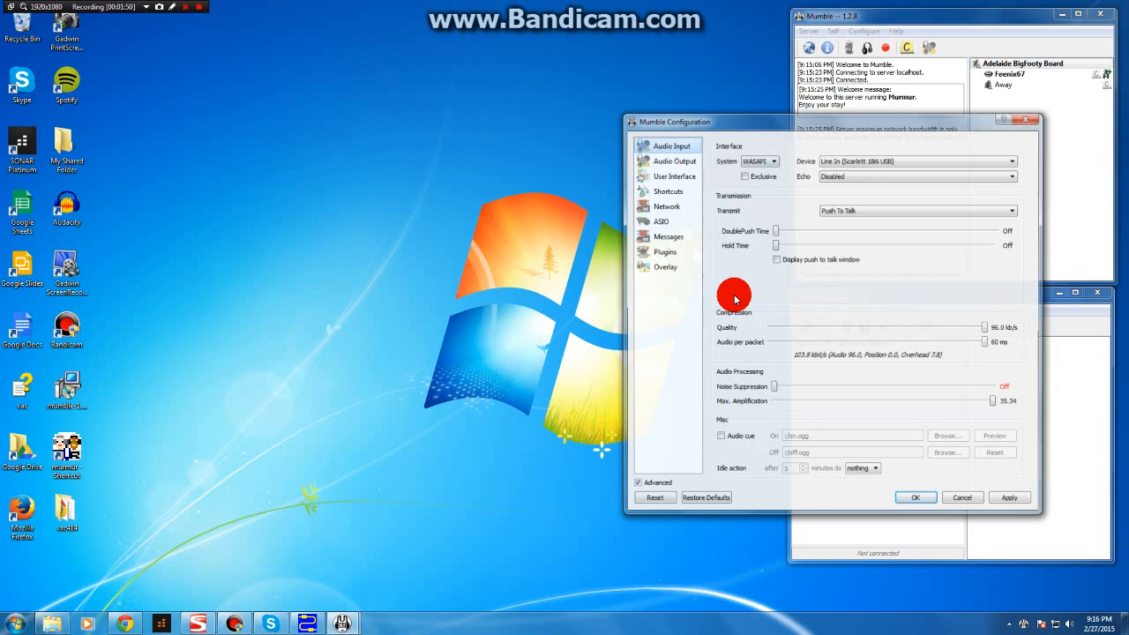
click(665, 204)
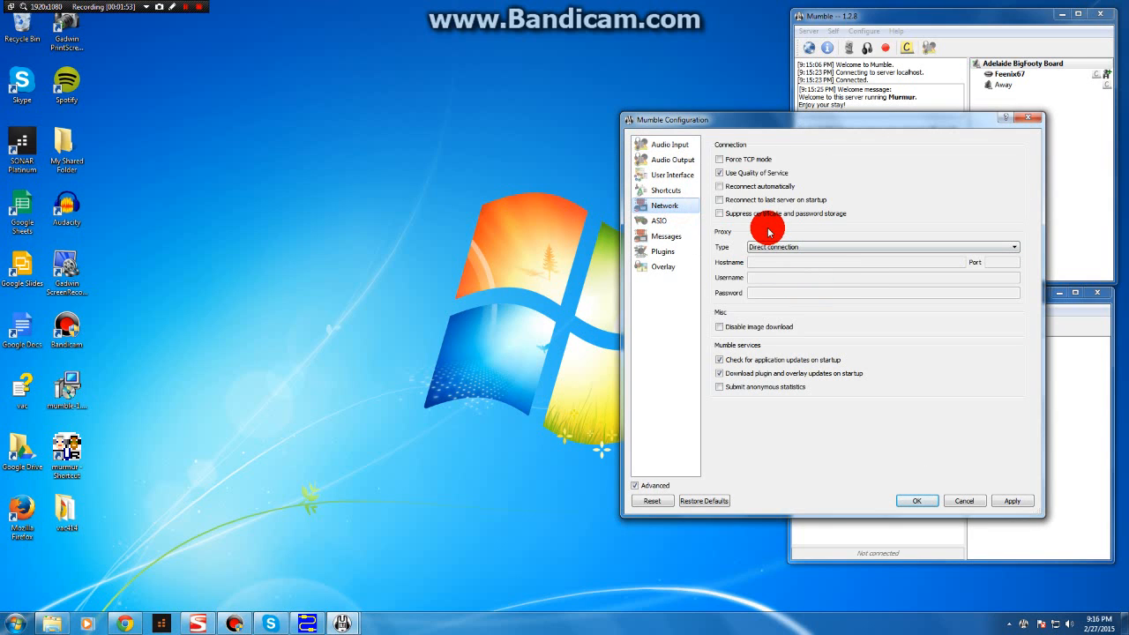
mouse_move(822, 219)
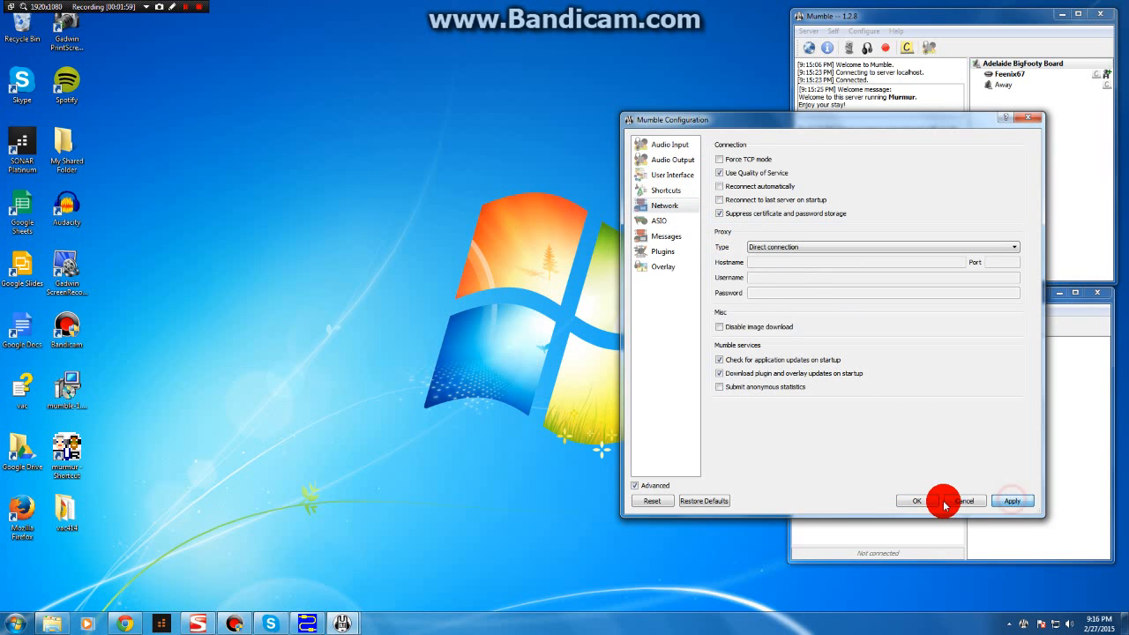
click(915, 501)
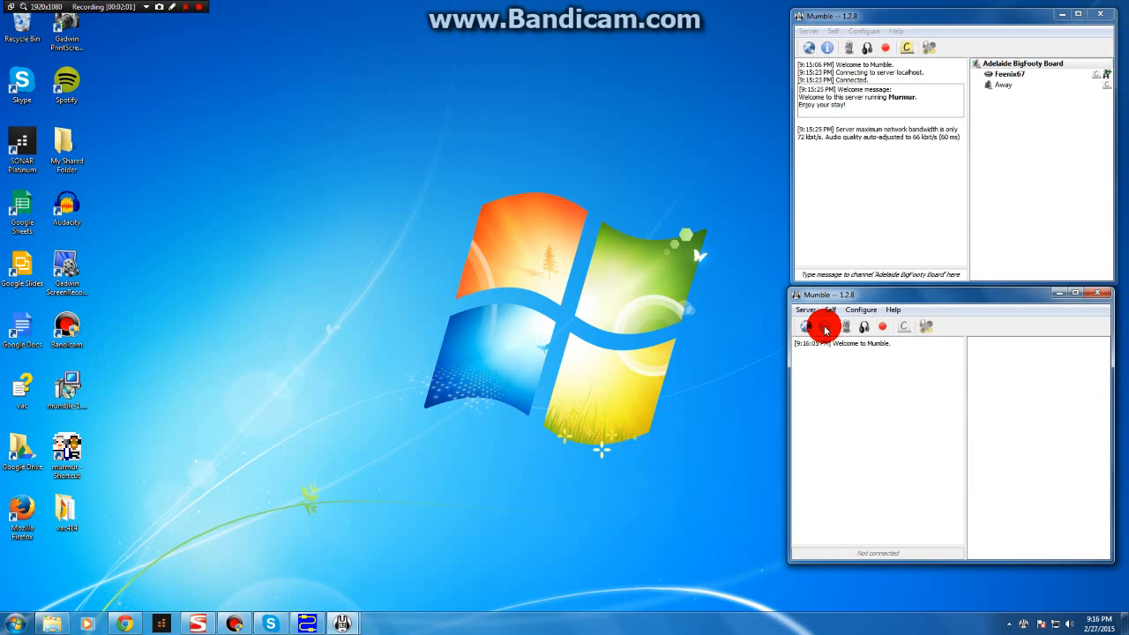
Save the BigFooty Guest server (localhost, port 64738) and connect the second client to it.
click(805, 327)
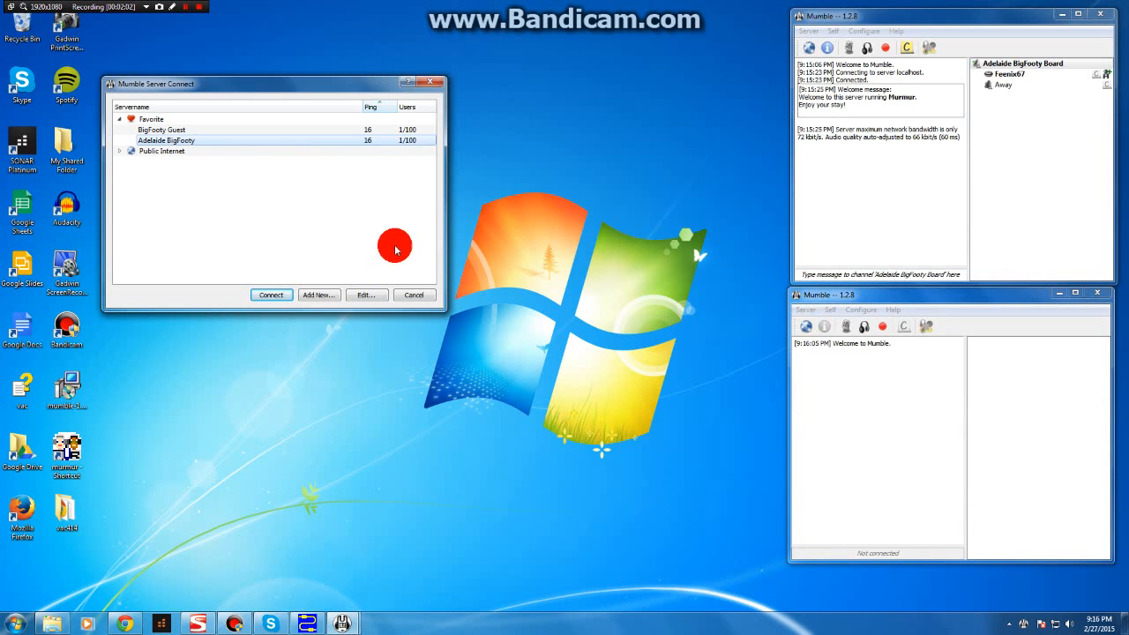
click(176, 131)
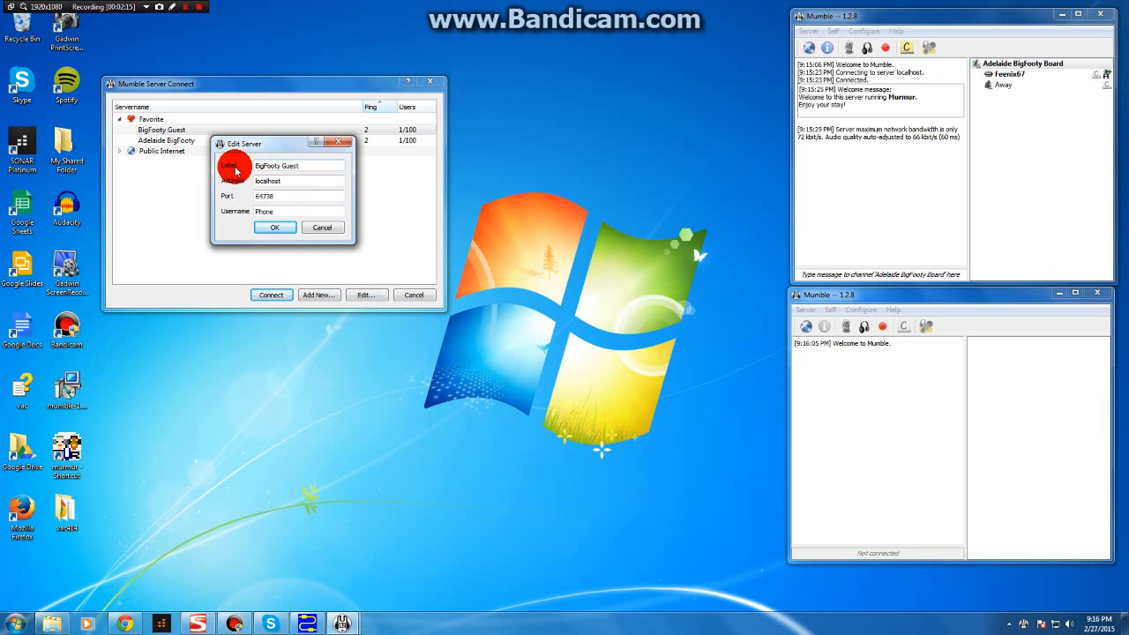
click(265, 180)
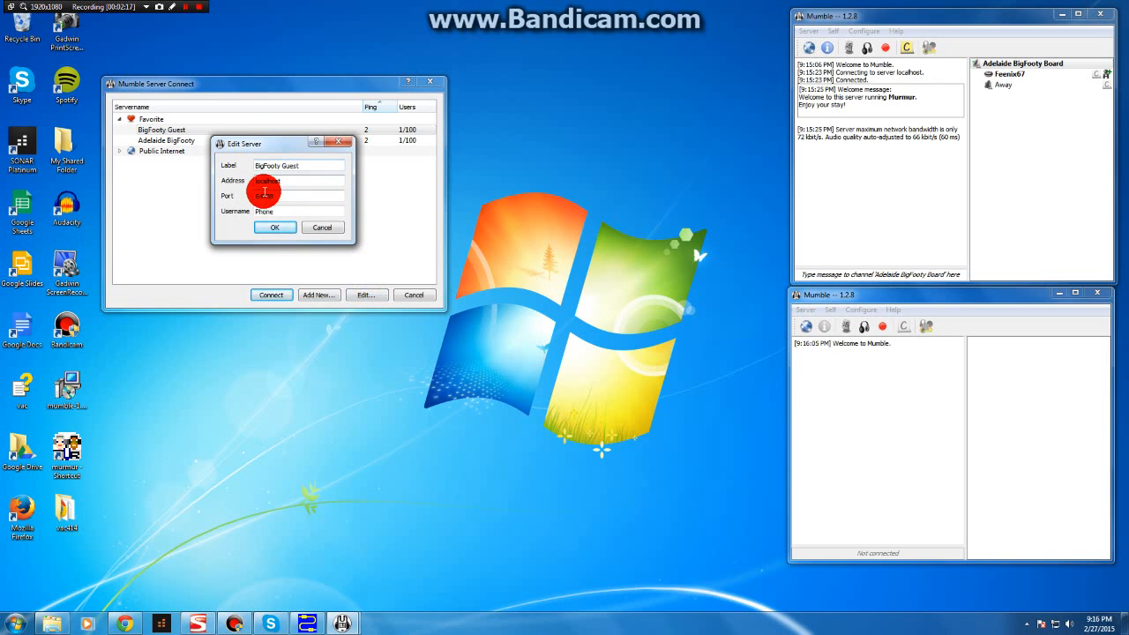
click(279, 196)
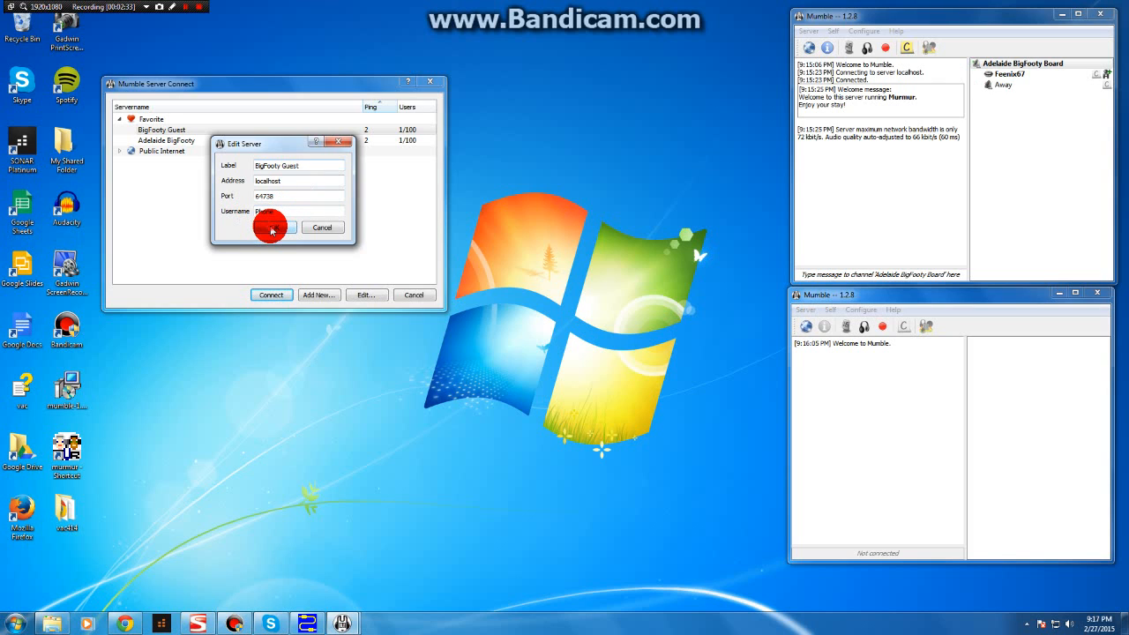
click(271, 228)
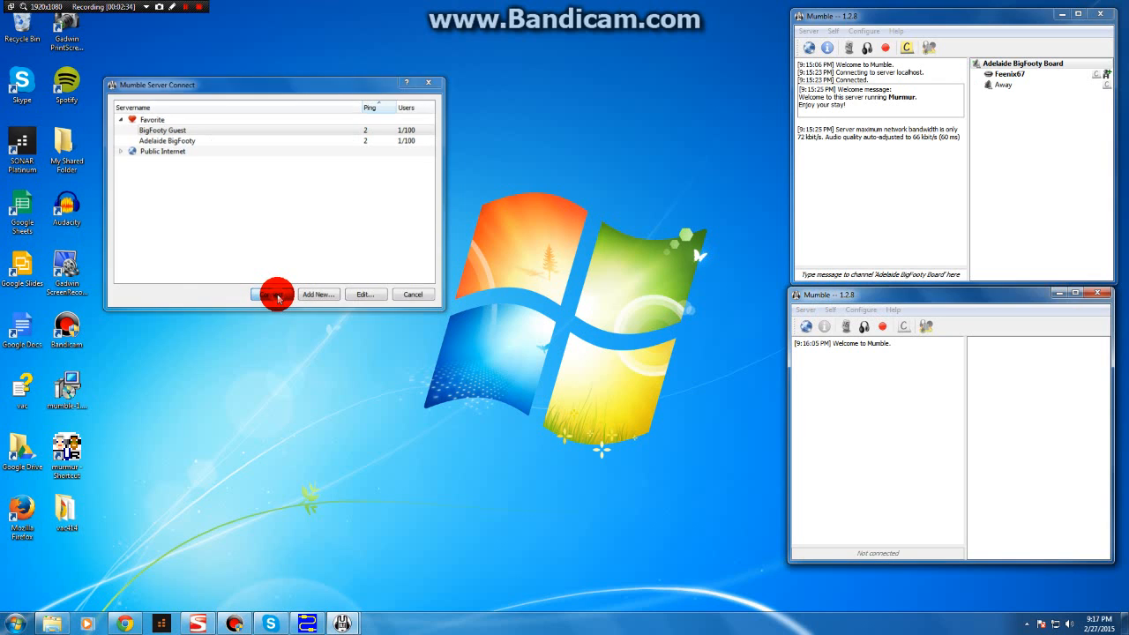
click(275, 292)
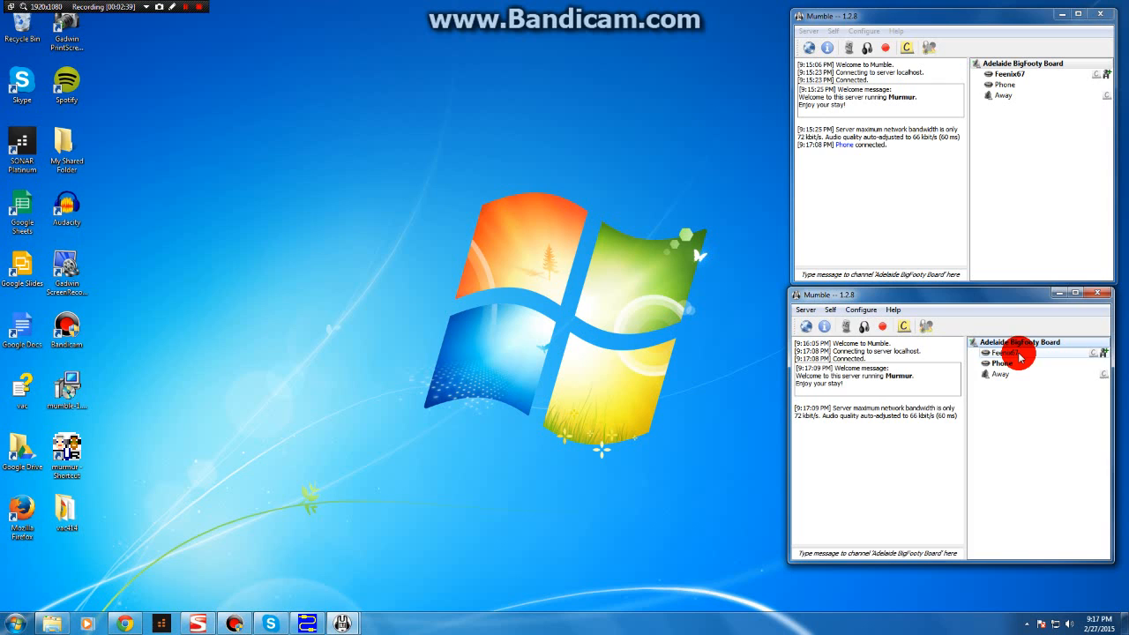
mouse_move(1051, 420)
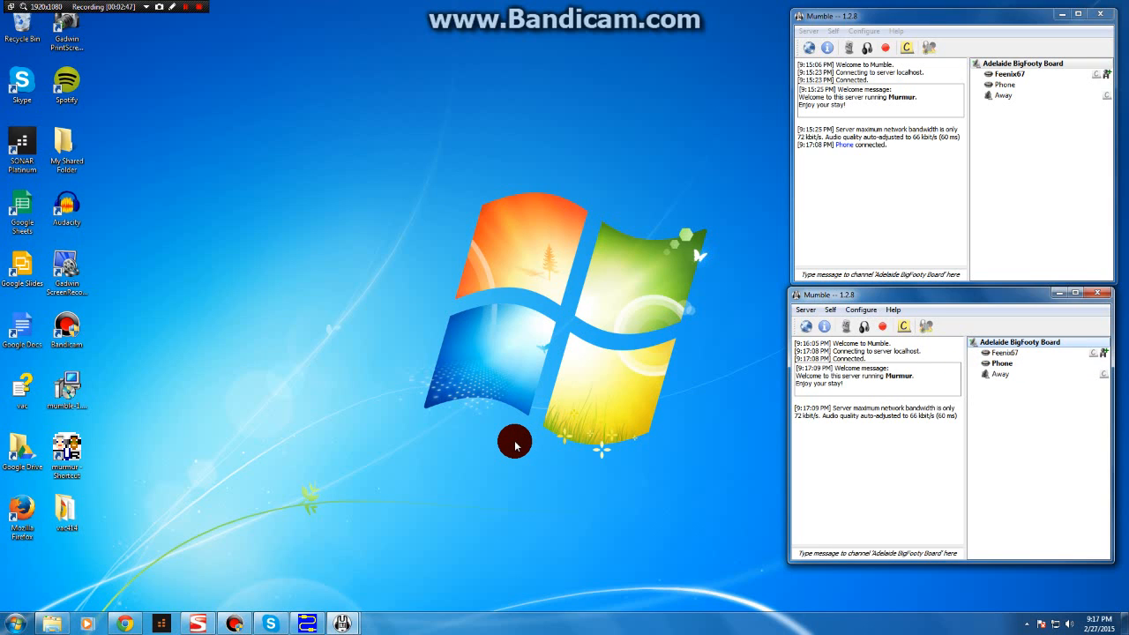
mouse_move(492, 365)
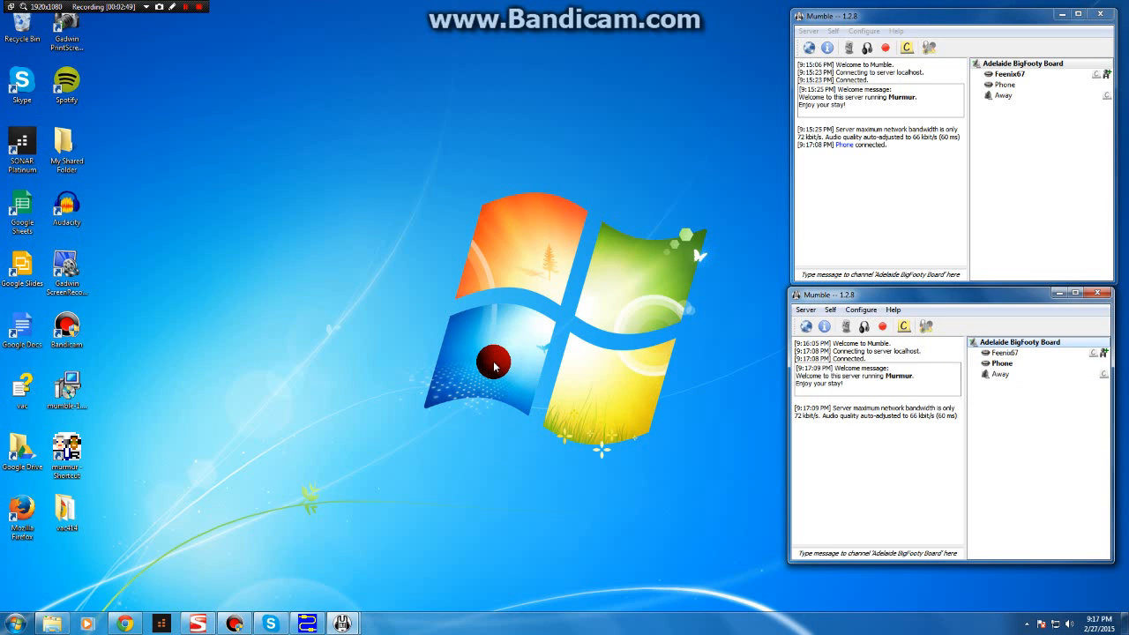
mouse_move(344, 289)
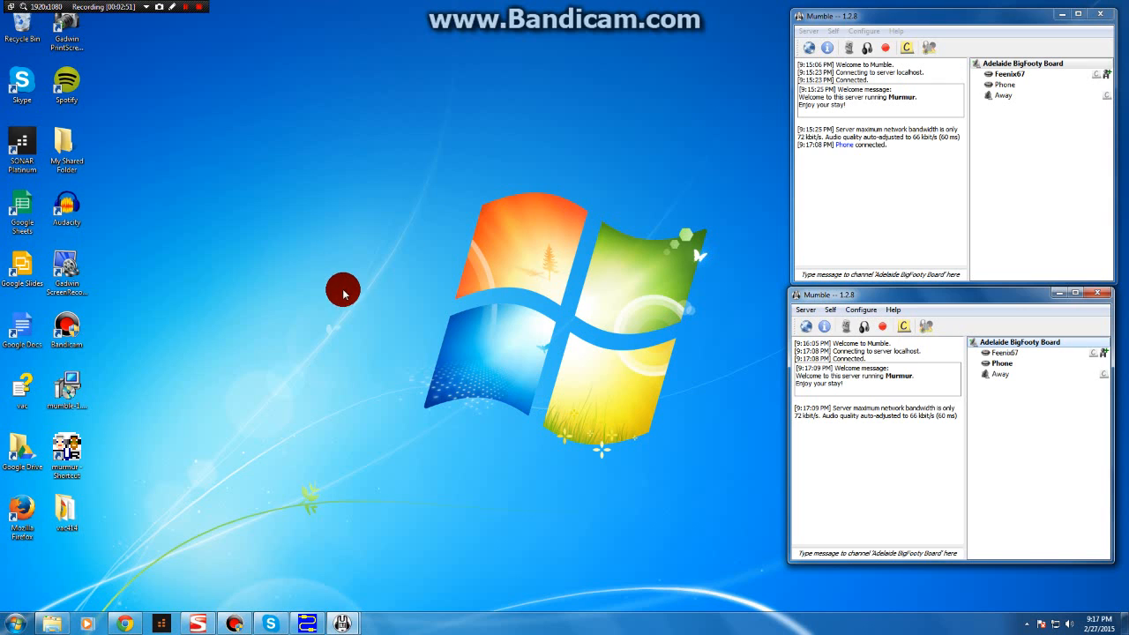
mouse_move(459, 236)
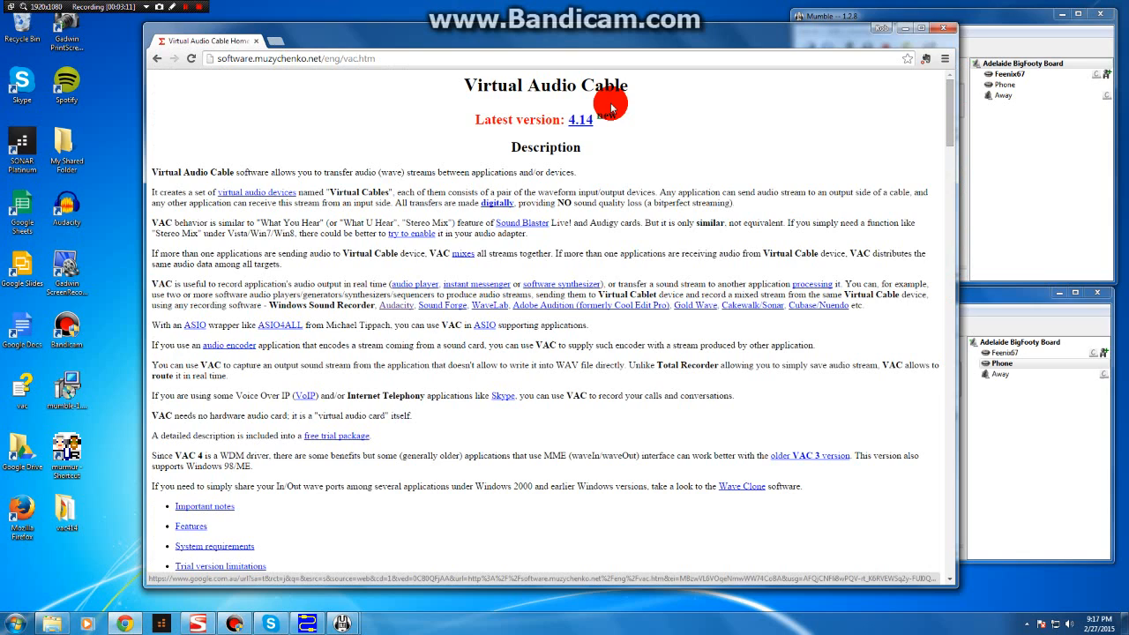
mouse_move(745, 212)
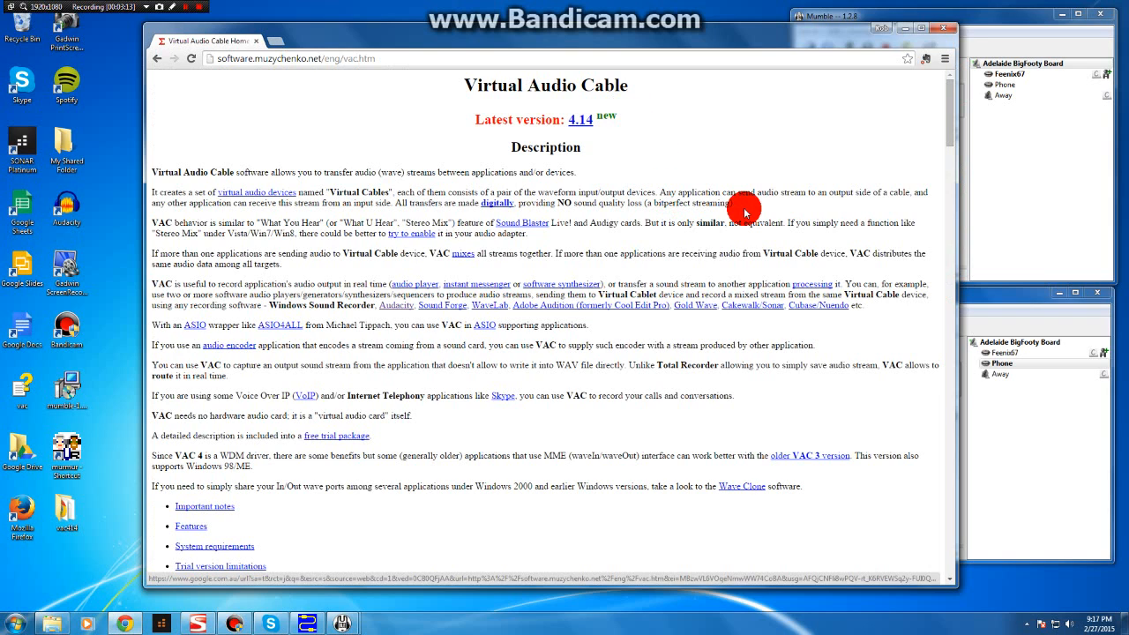
mouse_move(766, 208)
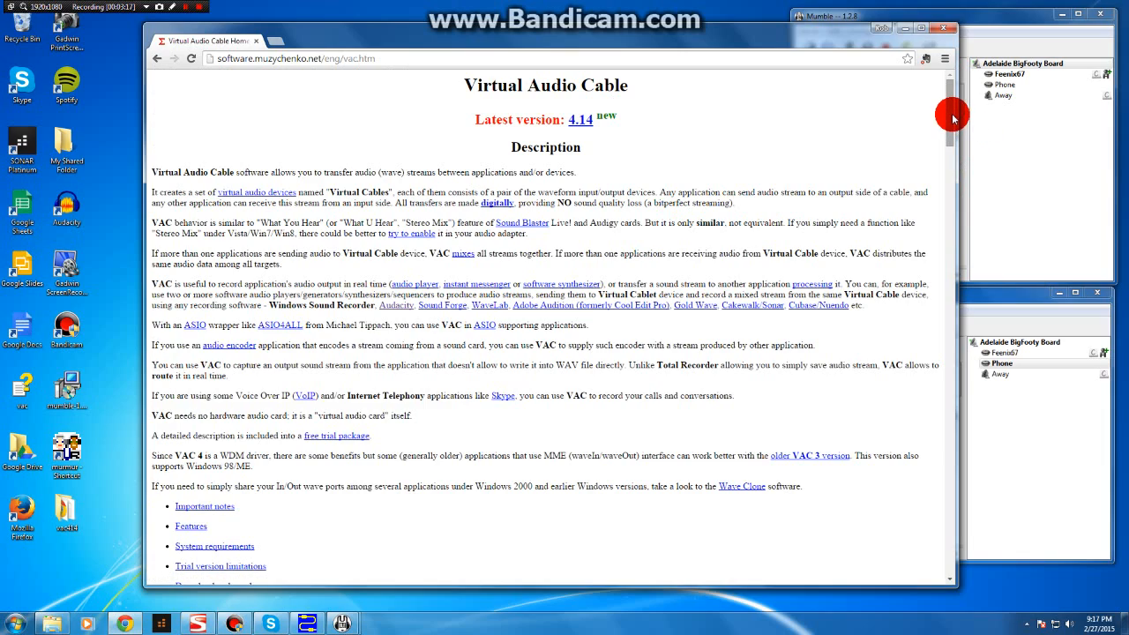
Scroll the Virtual Audio Cable page down to its Download and purchase section.
scroll(down, 3)
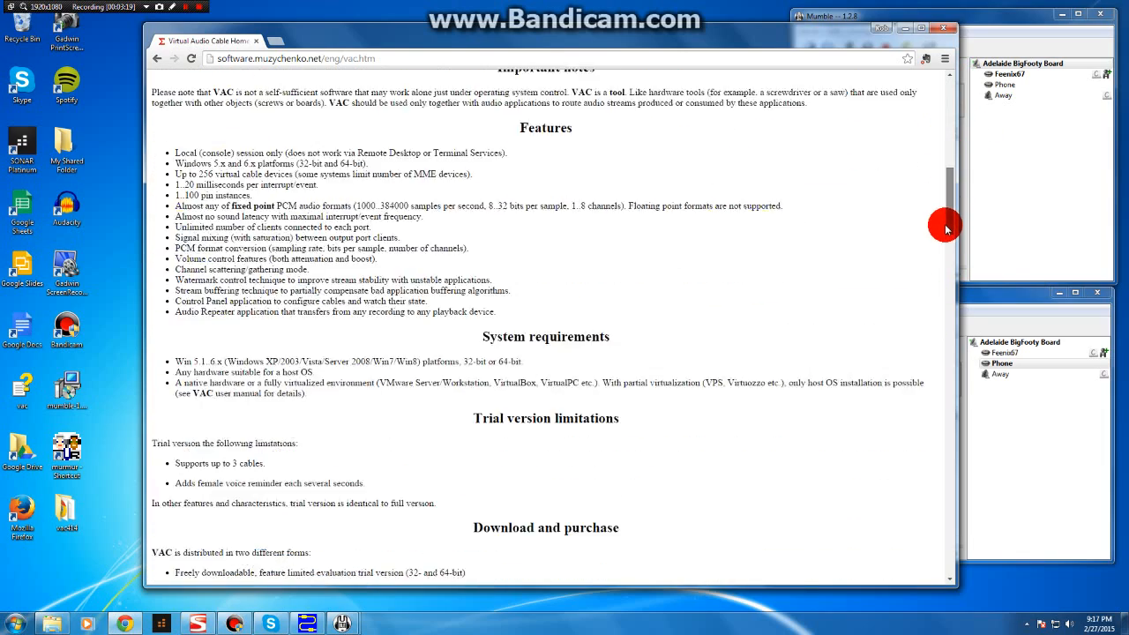
scroll(down, 3)
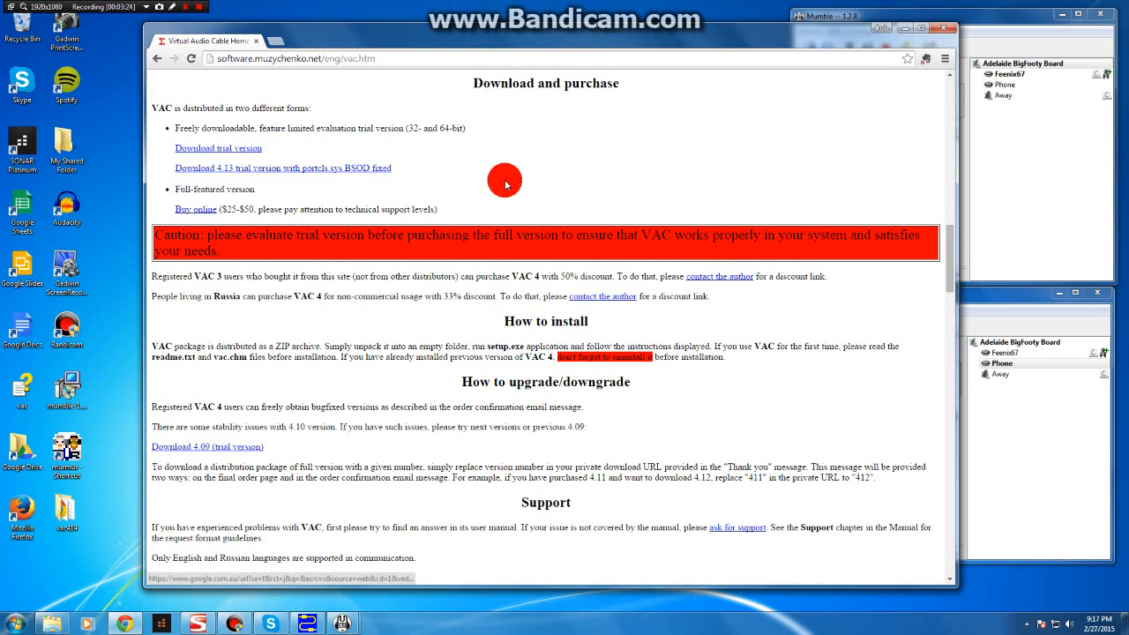
mouse_move(344, 166)
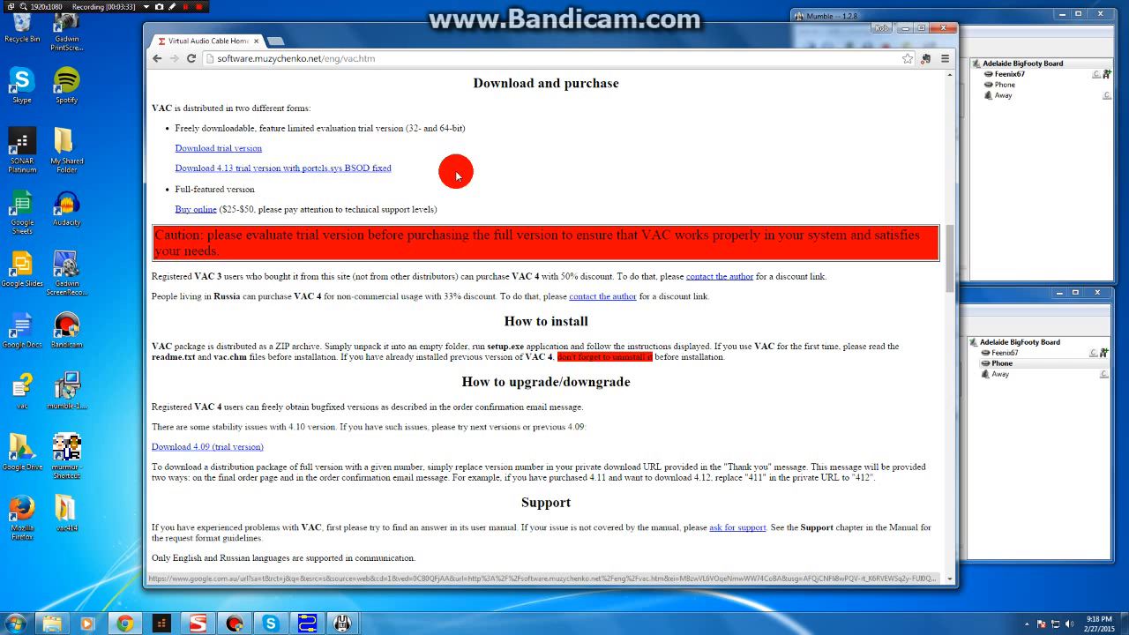
mouse_move(597, 375)
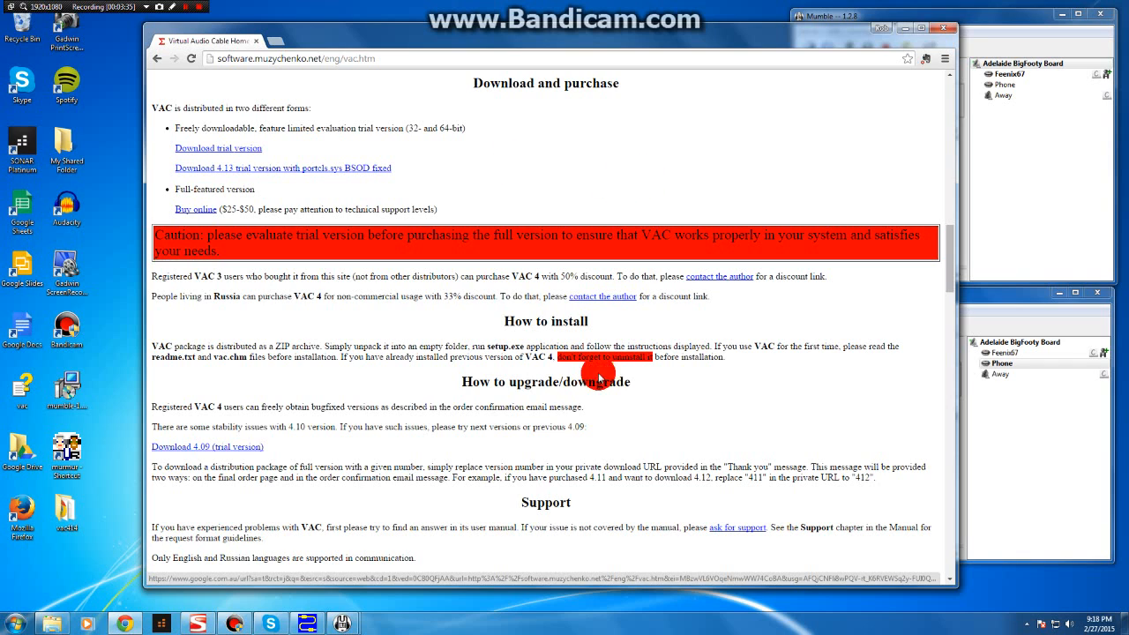
mouse_move(247, 166)
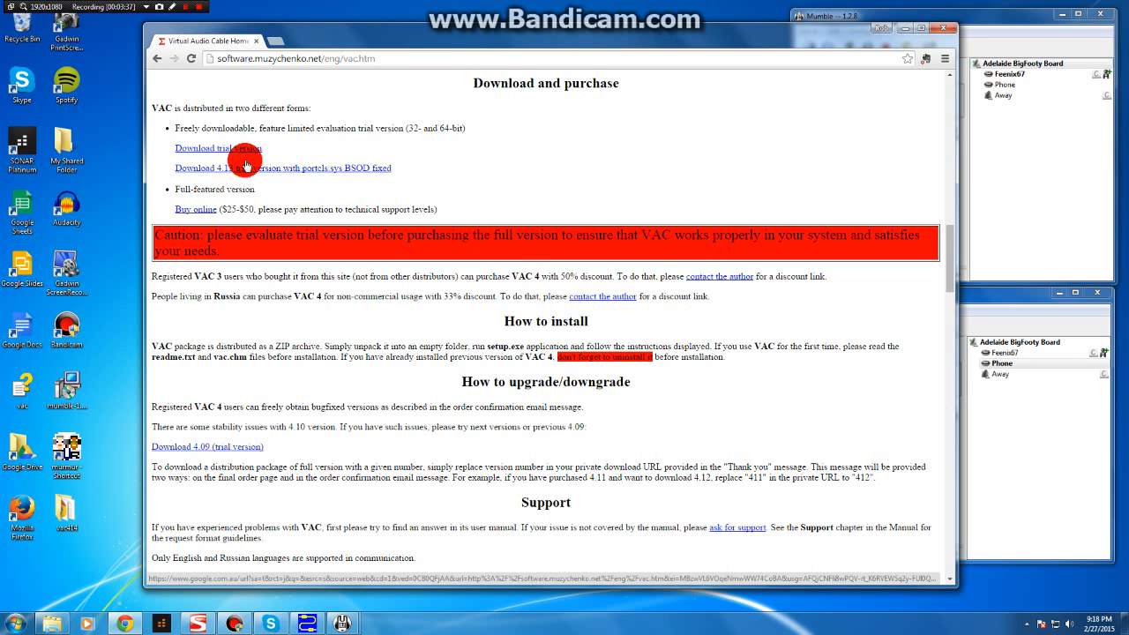
mouse_move(302, 181)
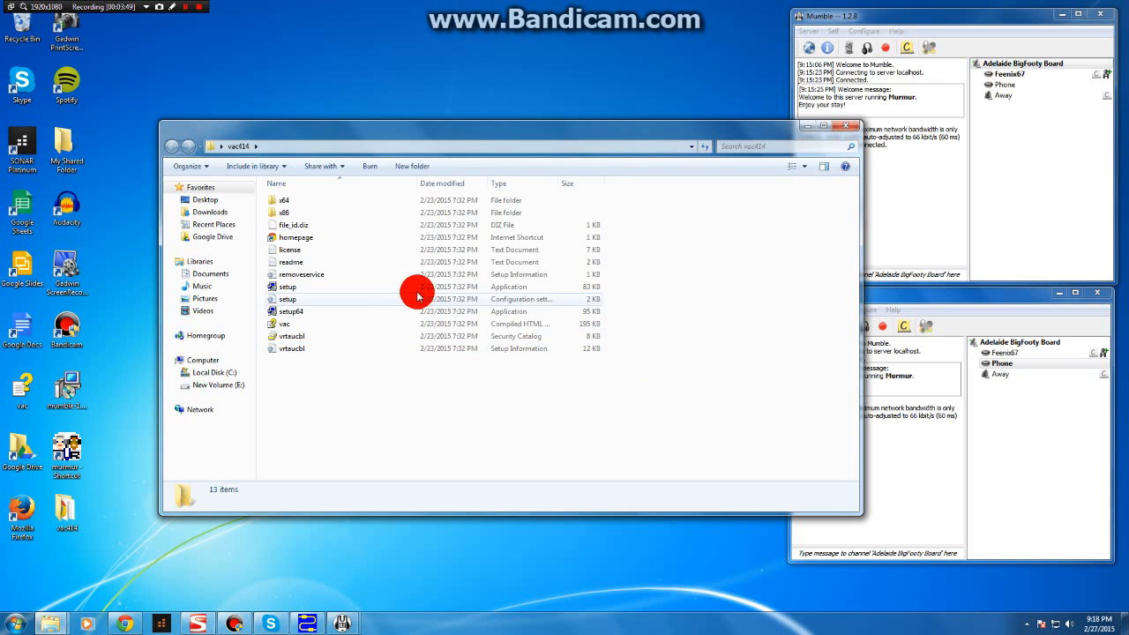
mouse_move(409, 311)
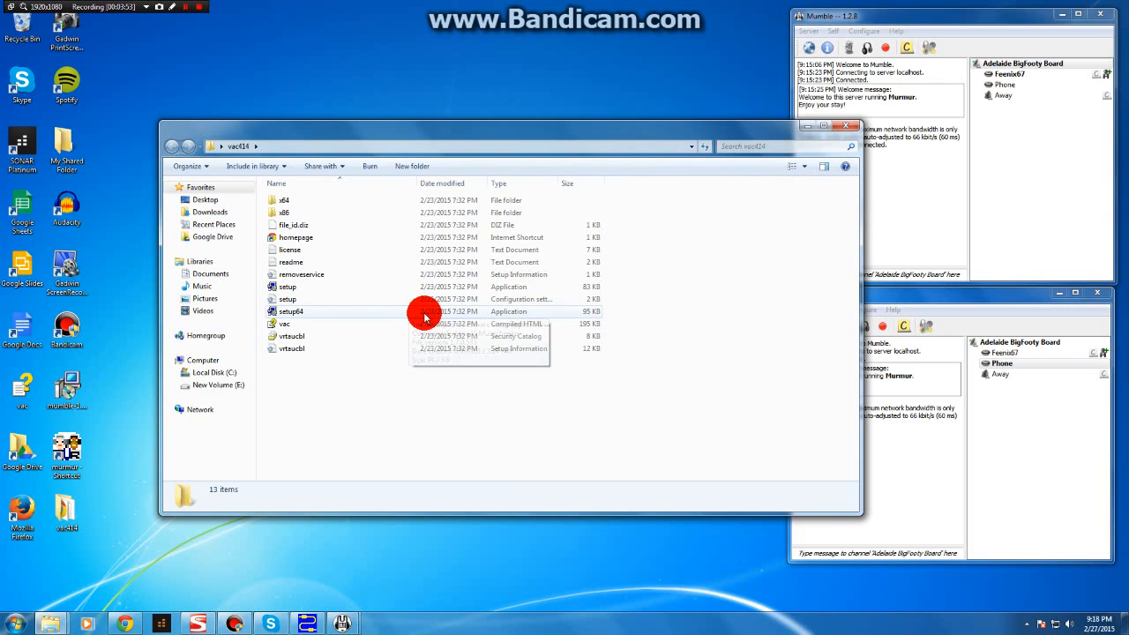
Run setup64, the 64-bit Virtual Audio Cable installer, from the vac404 folder.
click(850, 127)
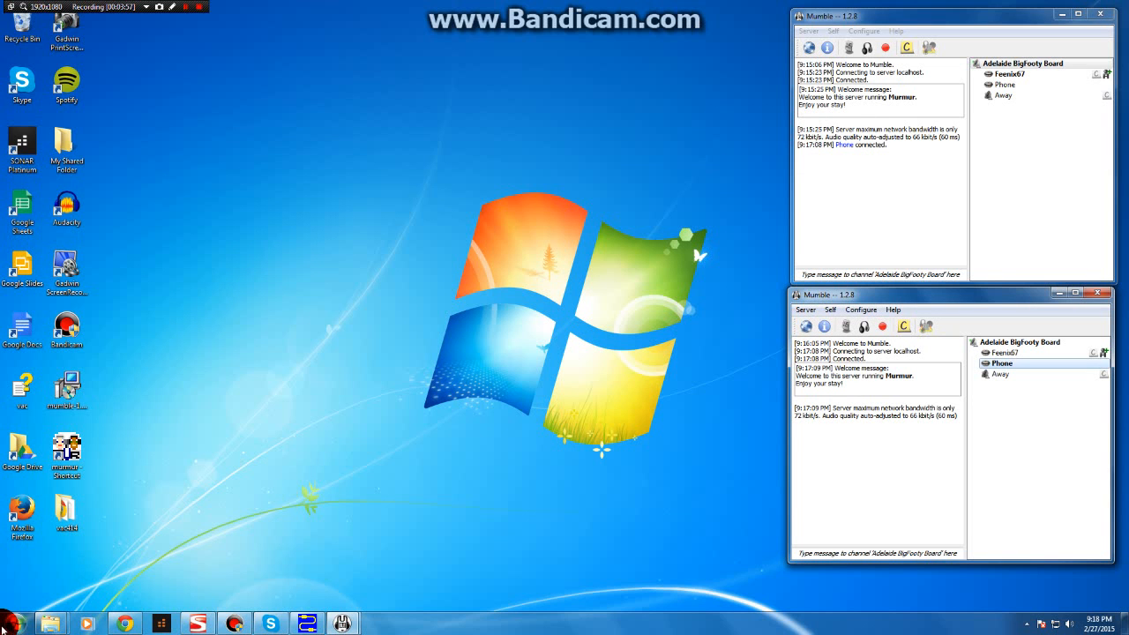
click(17, 623)
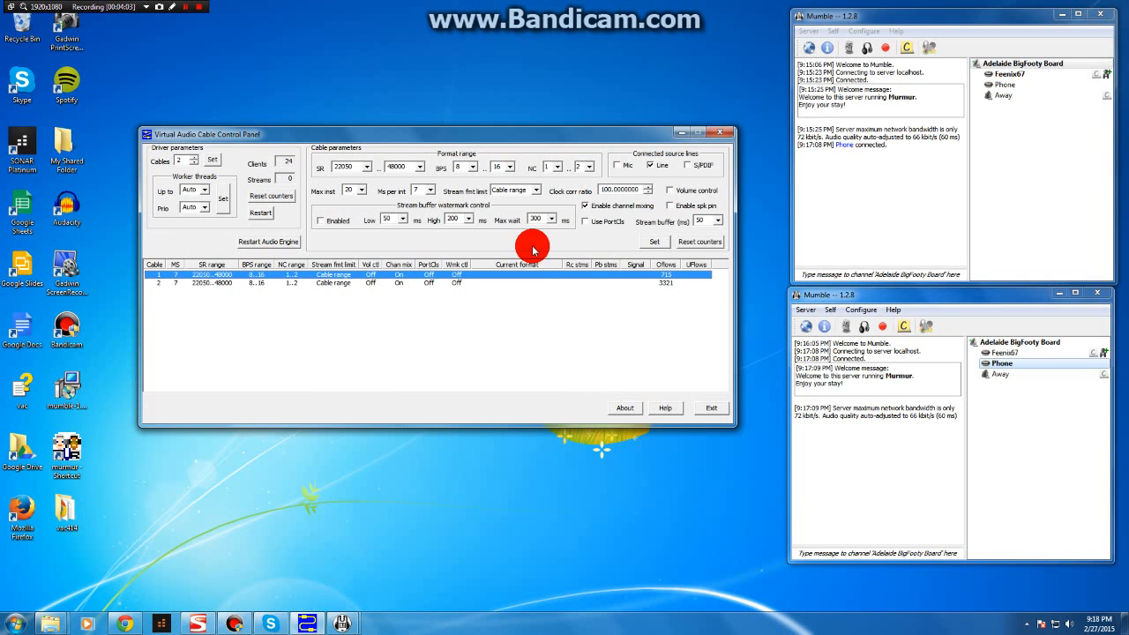
mouse_move(374, 208)
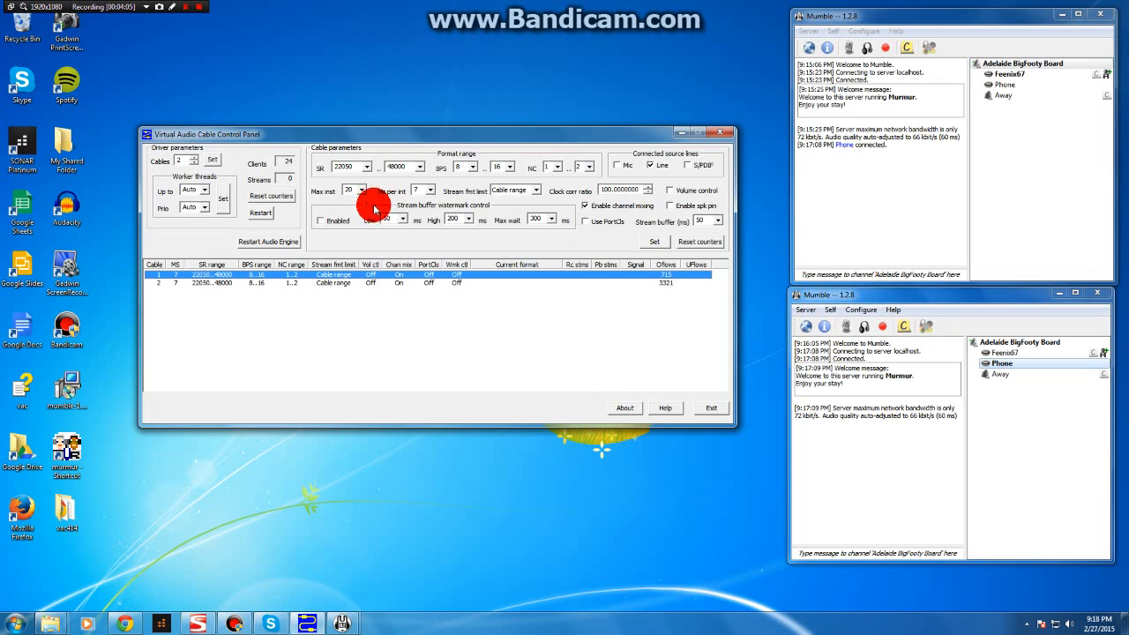
mouse_move(184, 162)
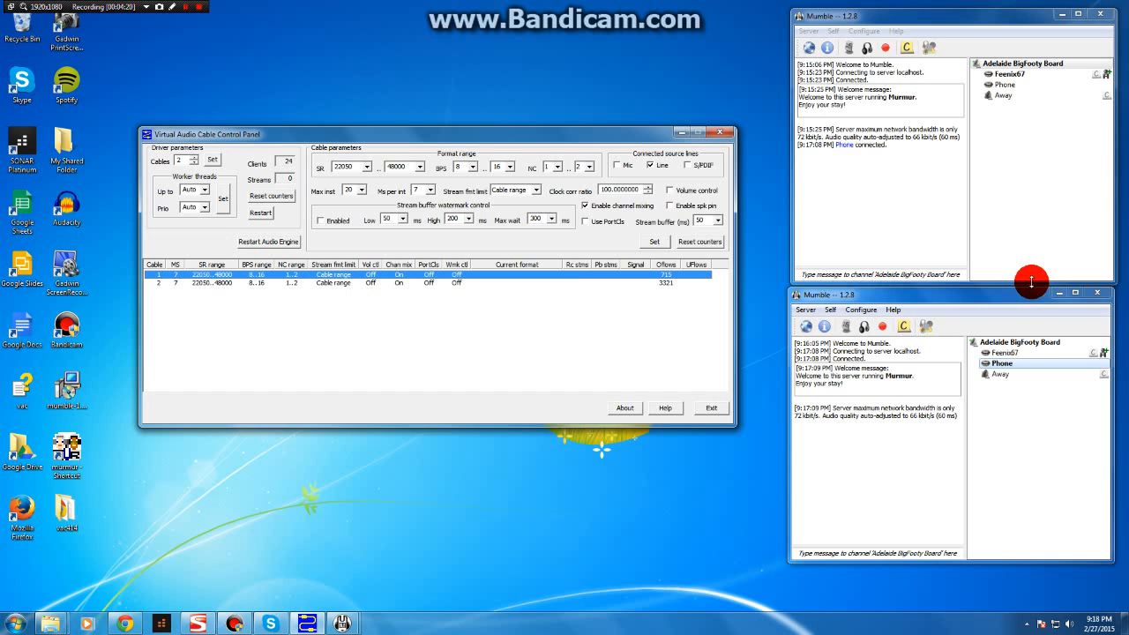
mouse_move(409, 314)
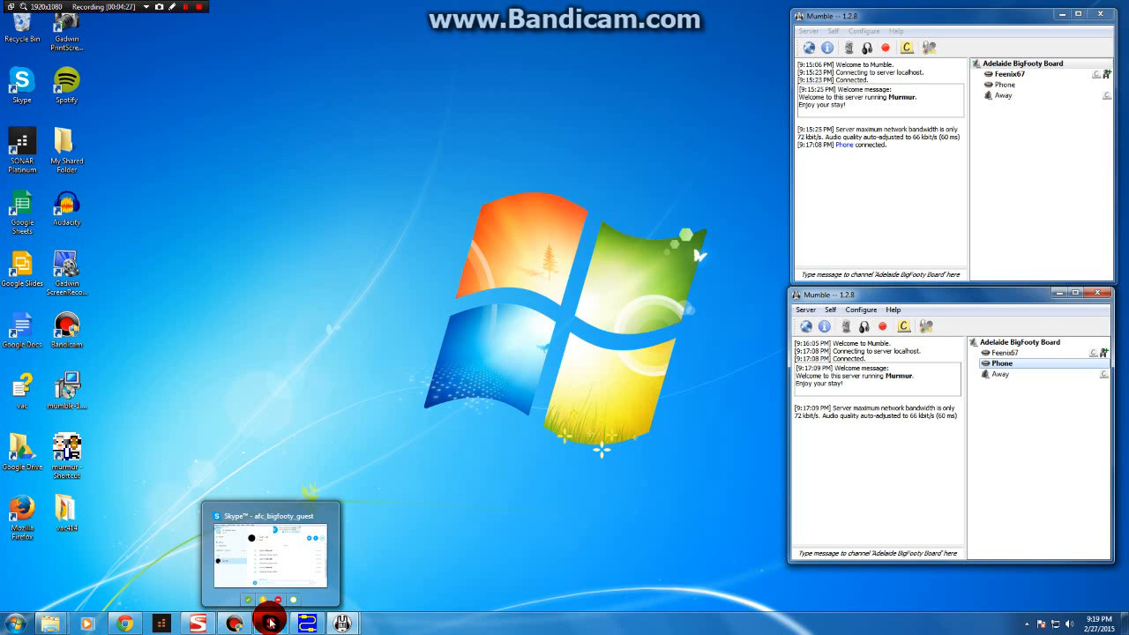
Bring Skype forward and reach its Audio settings via Tools > Options.
click(272, 621)
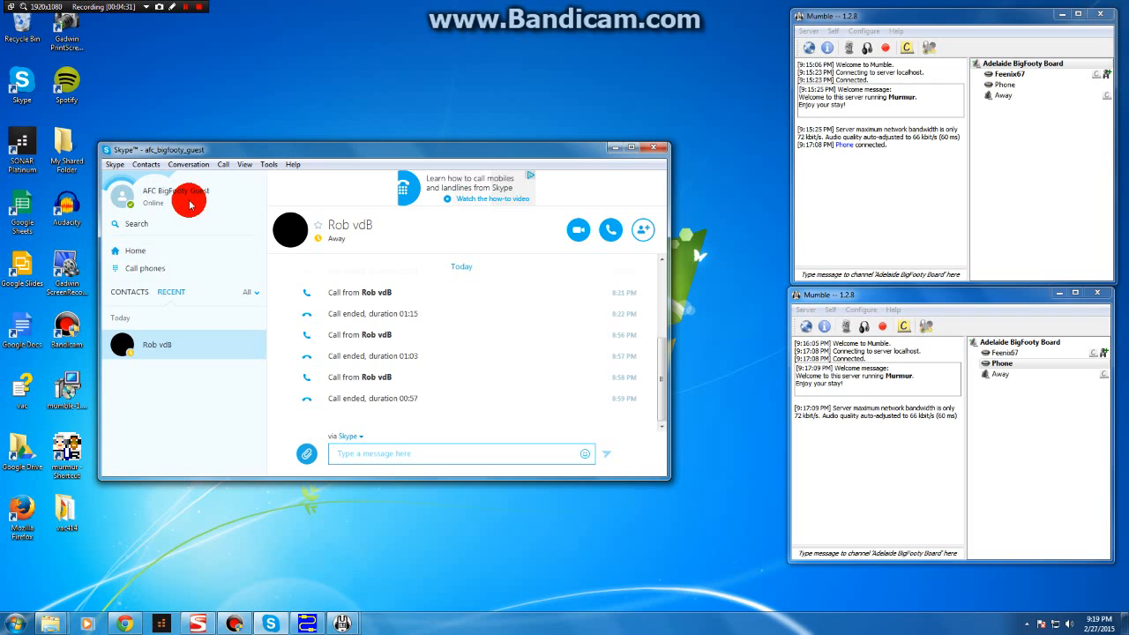
mouse_move(199, 204)
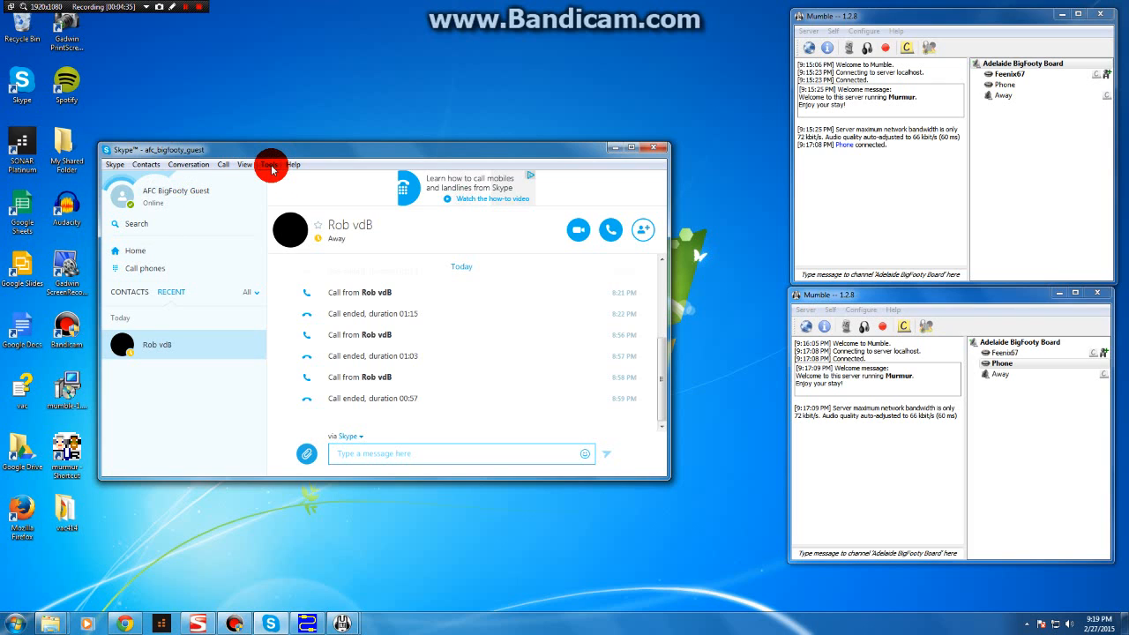
click(268, 164)
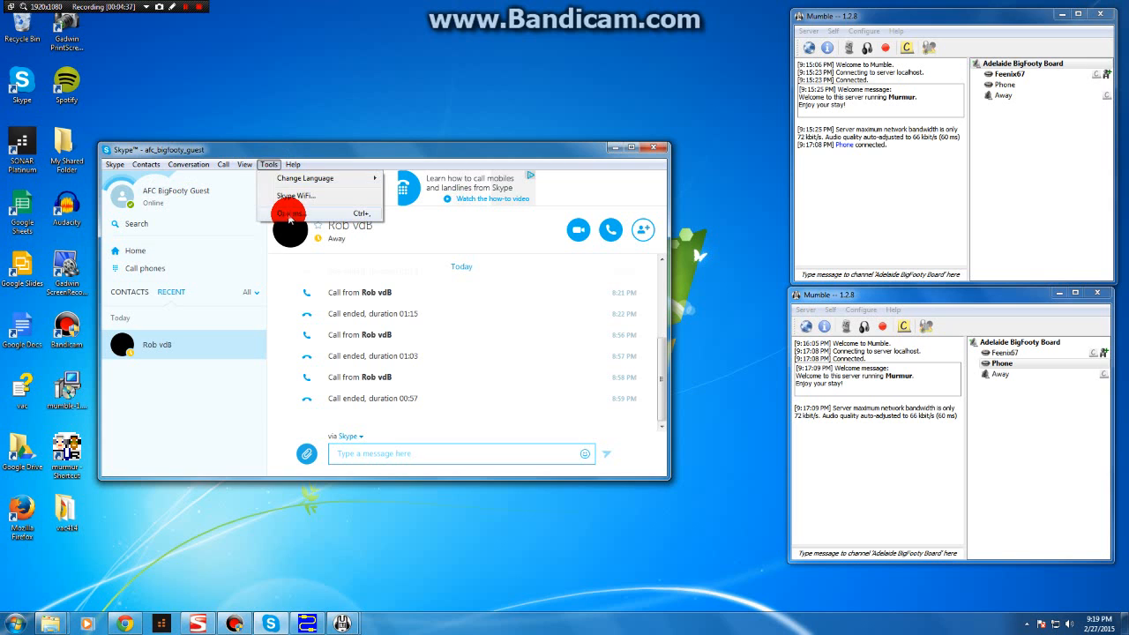
click(290, 214)
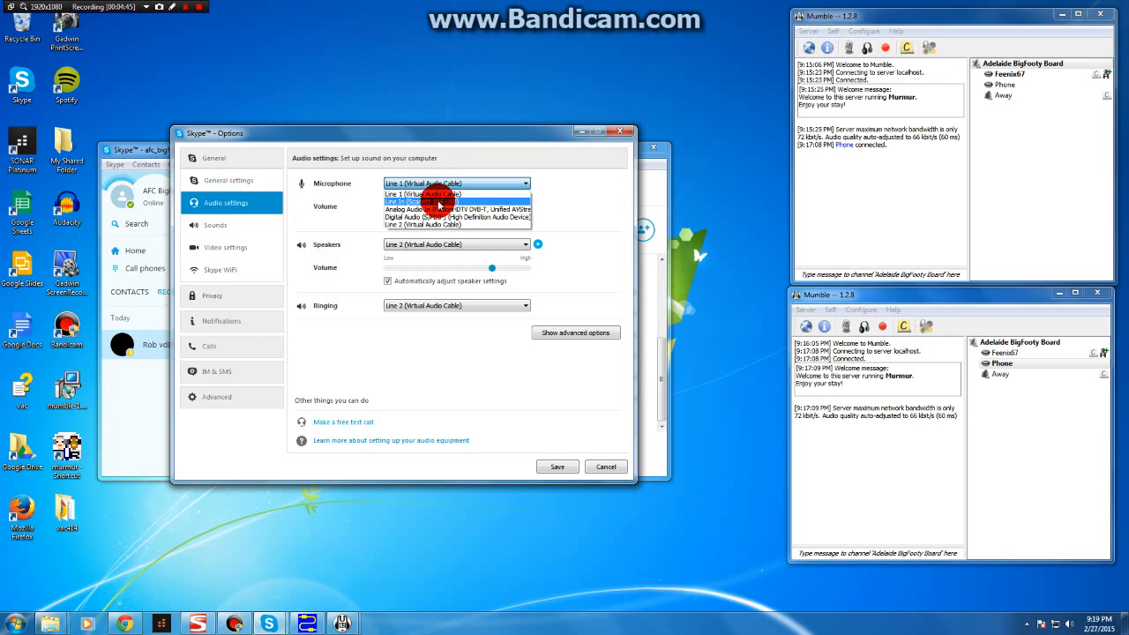
Set Skype's microphone to the Quartet USB line-in and speakers to the High Definition Audio Device.
click(456, 244)
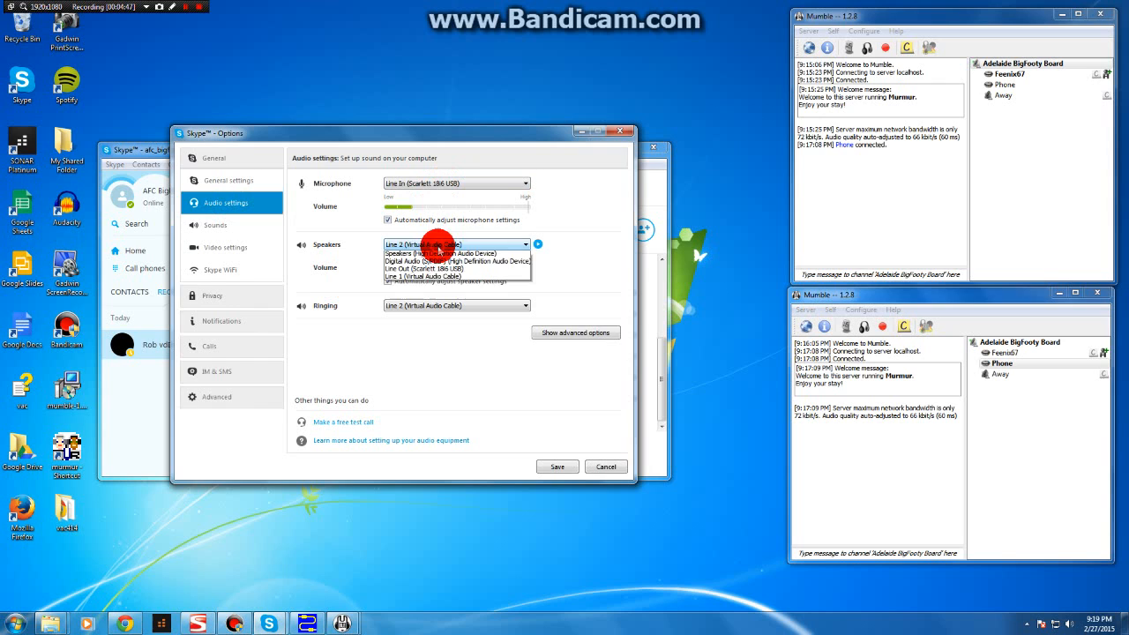
click(438, 254)
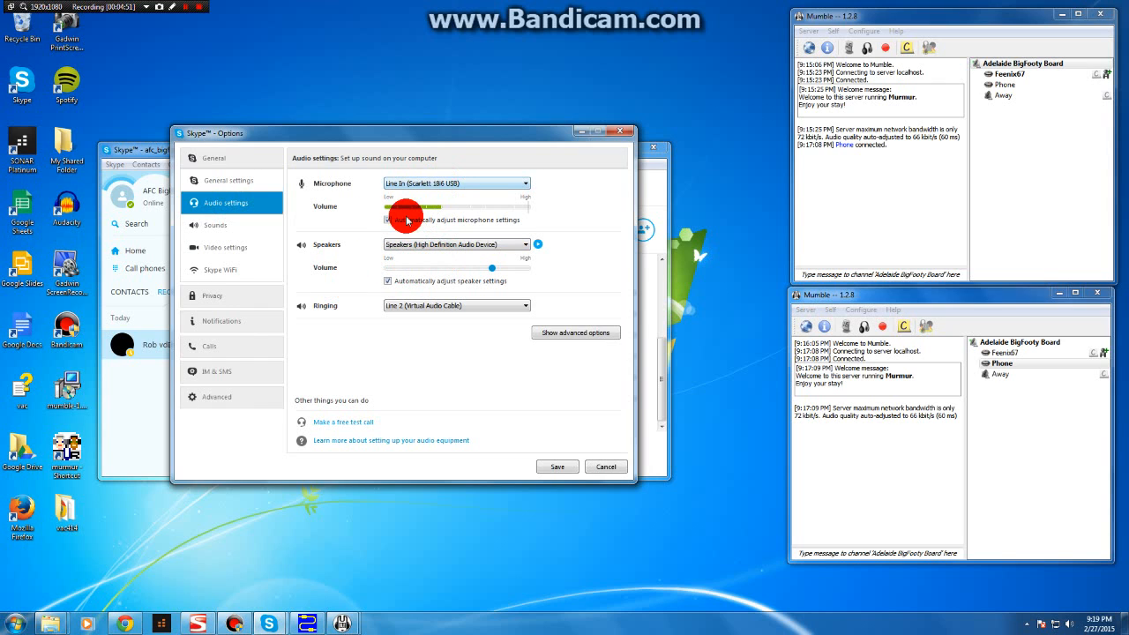
click(388, 219)
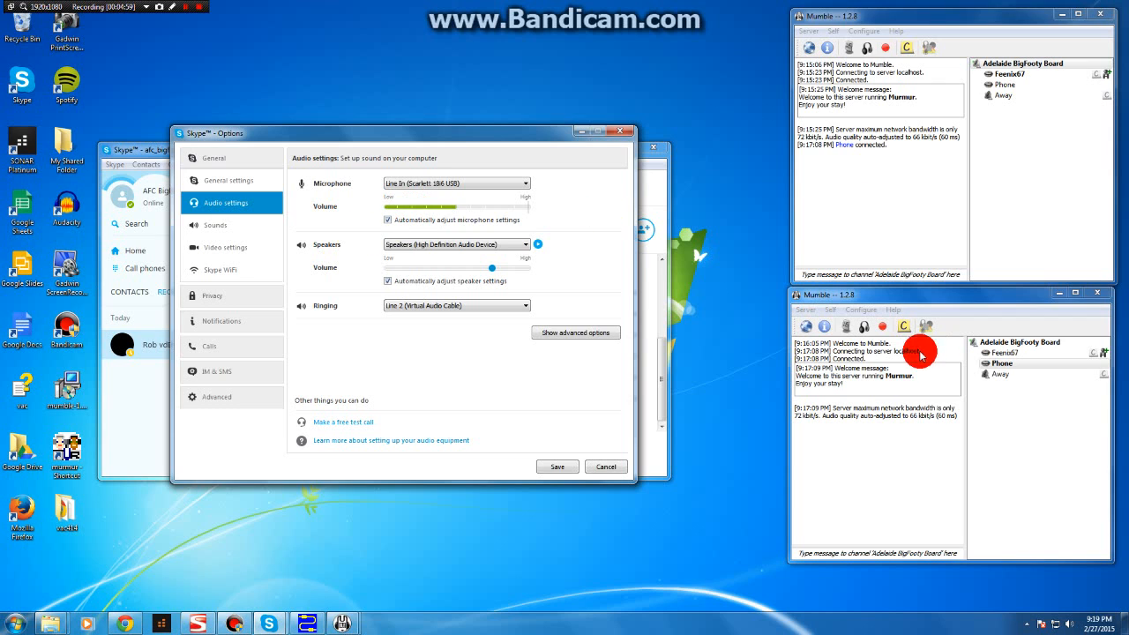
mouse_move(443, 191)
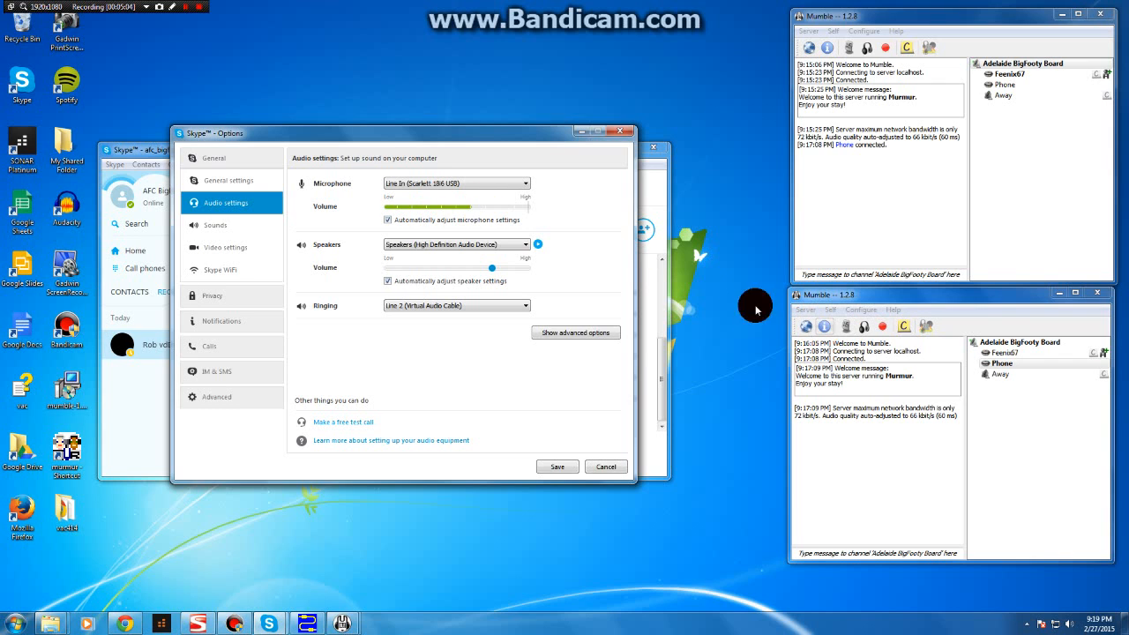
mouse_move(330, 307)
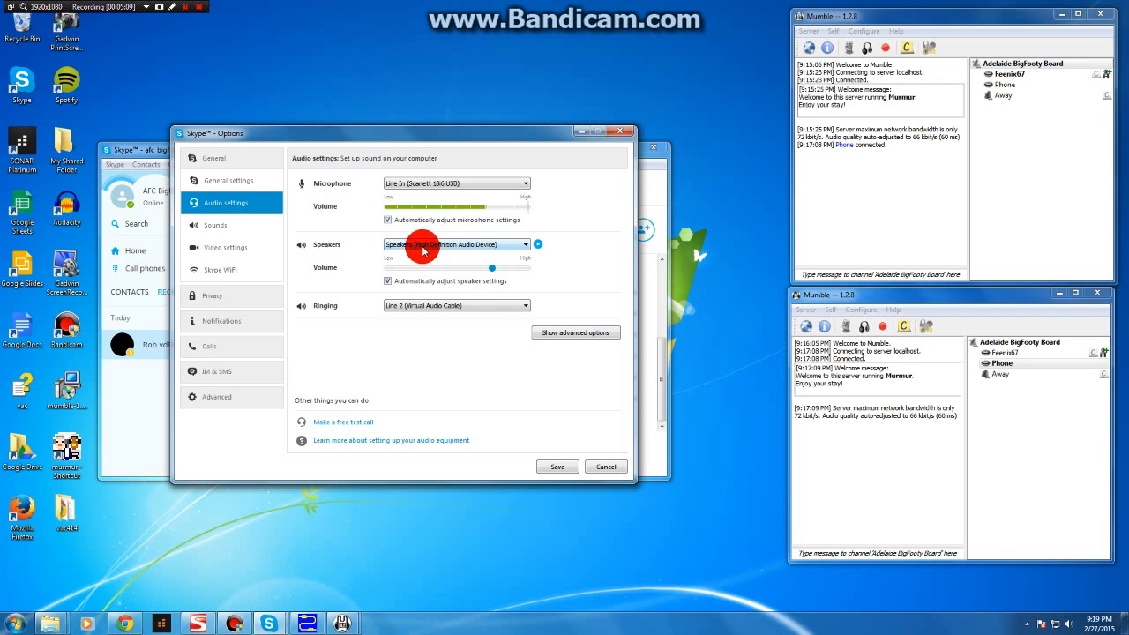
mouse_move(773, 245)
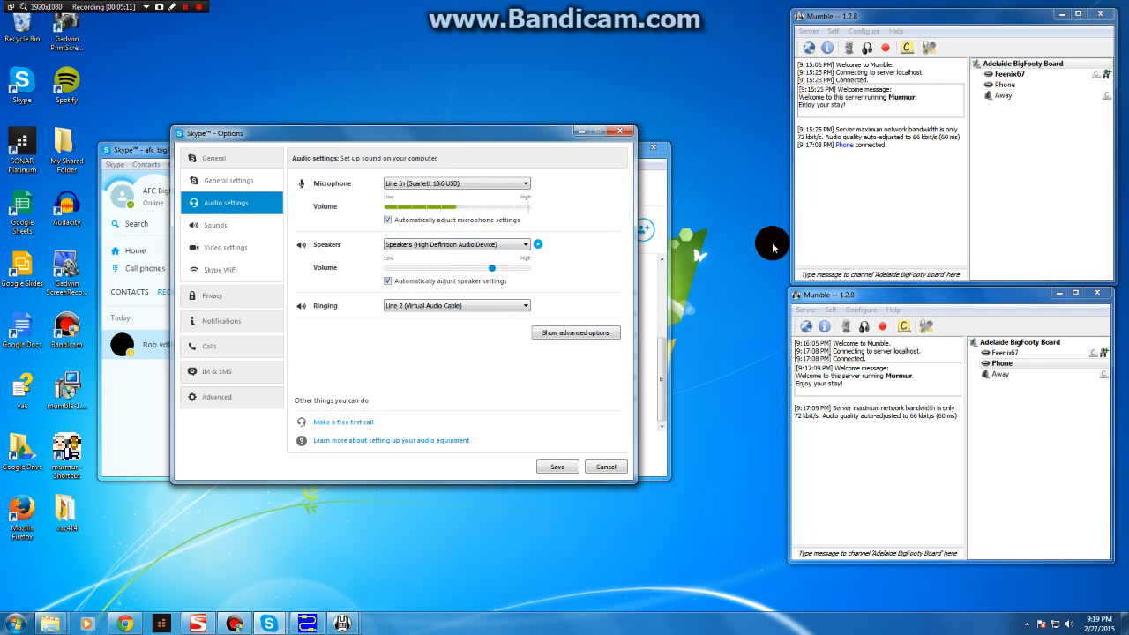
click(425, 251)
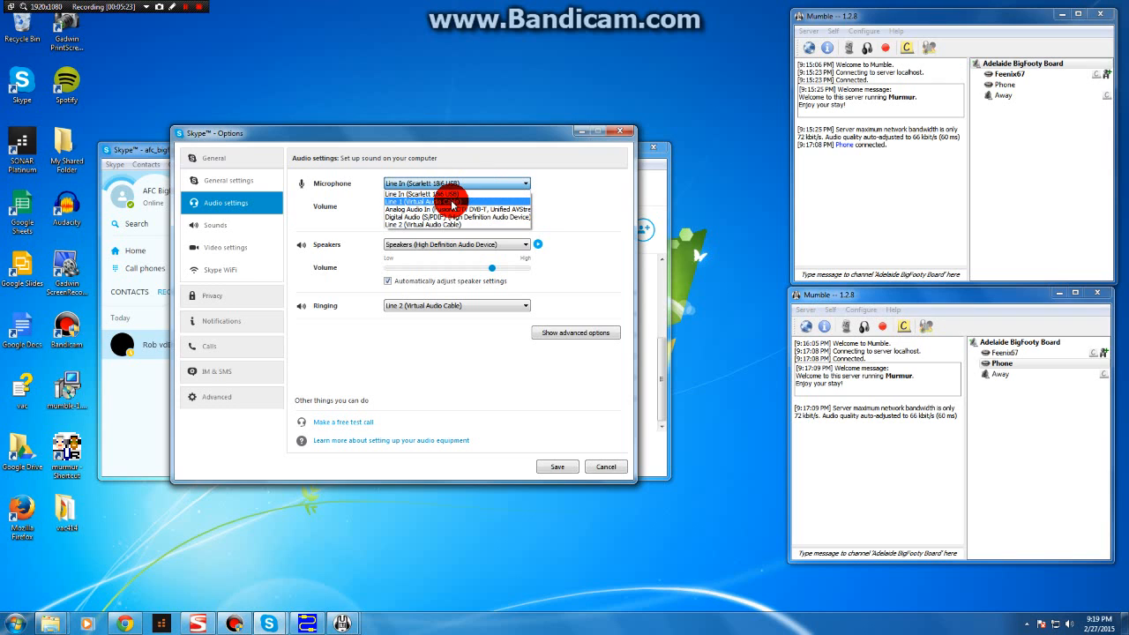
Choose Line 2 (Virtual Audio Cable) as Skype's microphone device.
click(455, 182)
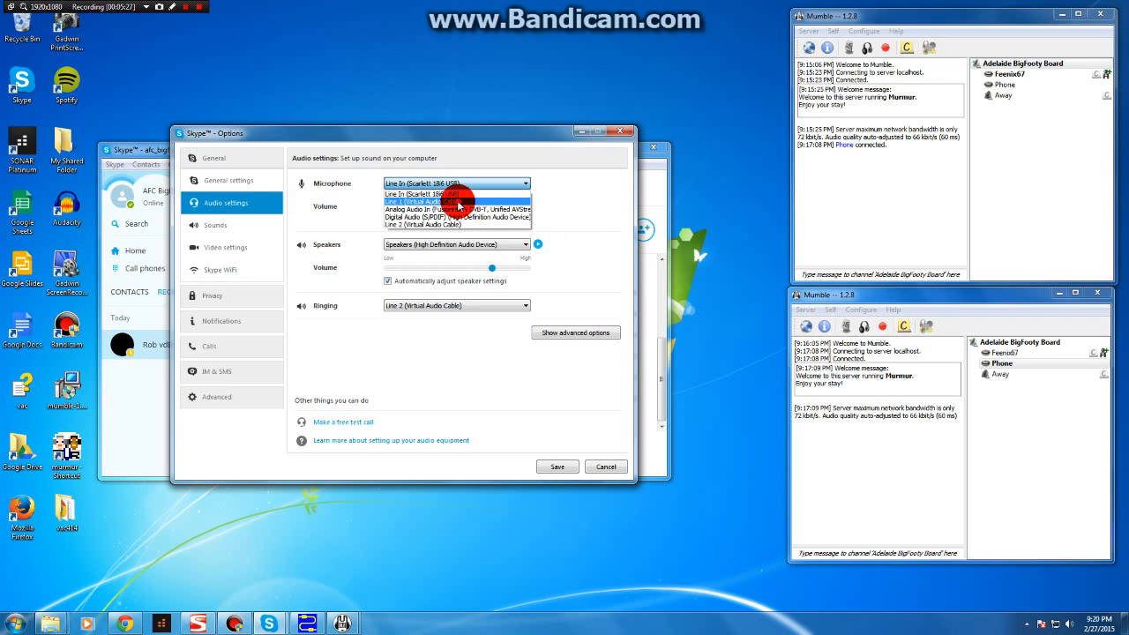
click(430, 201)
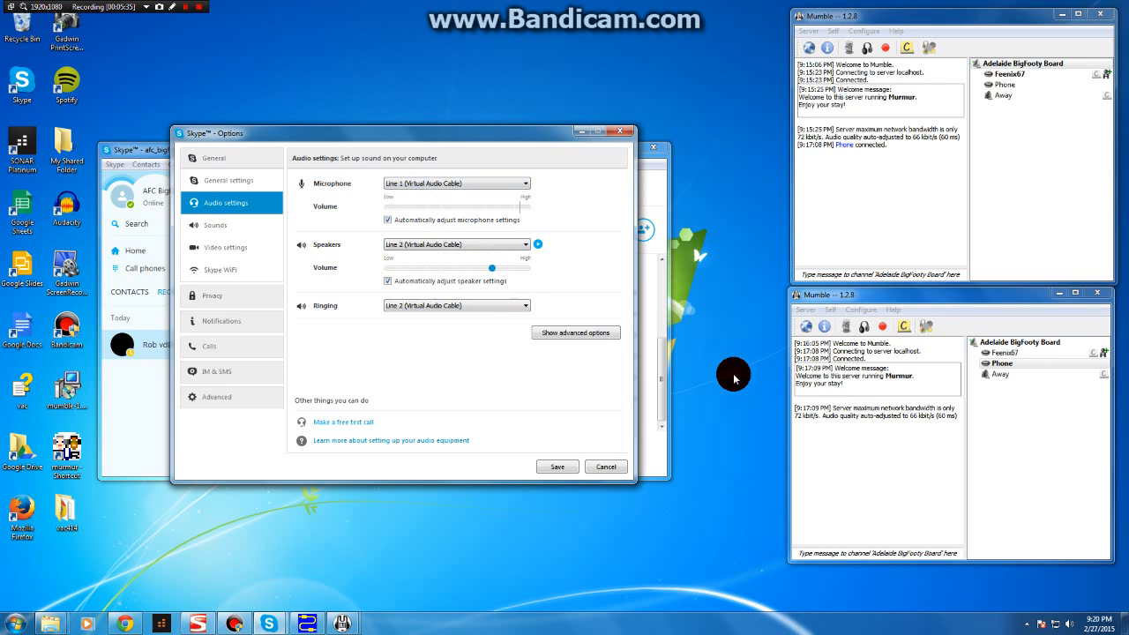
mouse_move(557, 466)
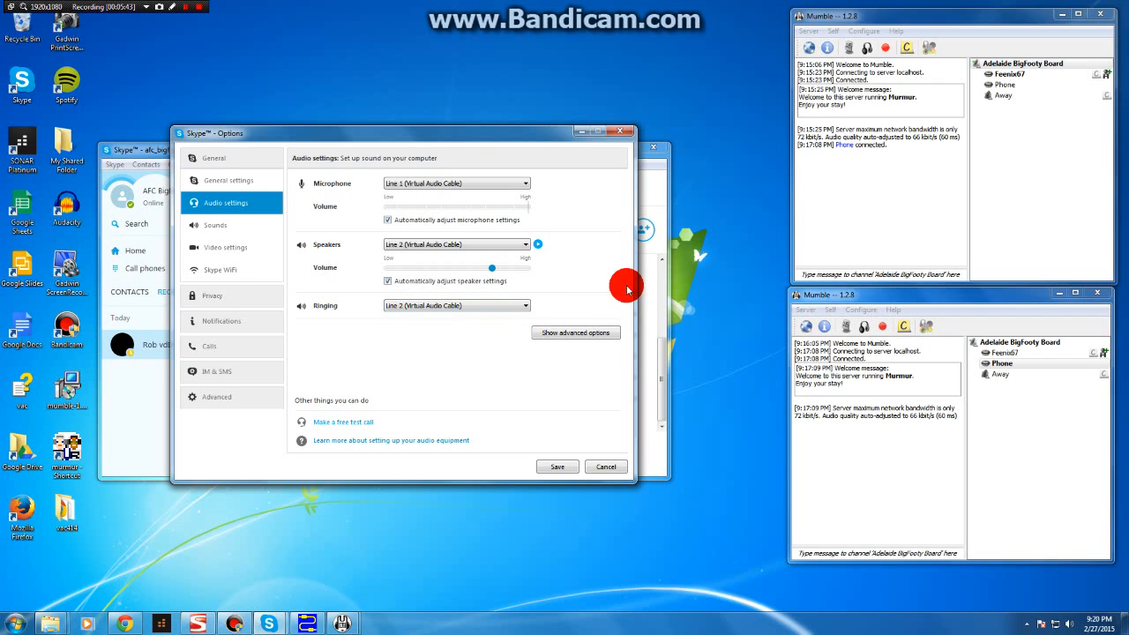
mouse_move(1024, 387)
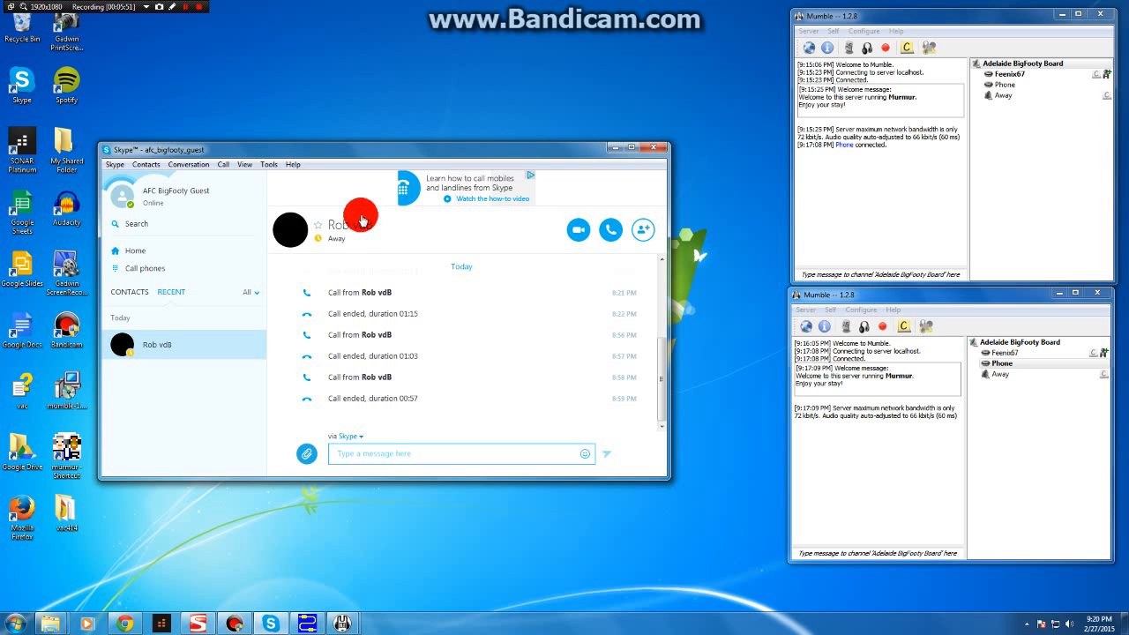
Reopen Skype's audio settings confirming microphone, speakers and ringing on Line 2.
click(268, 164)
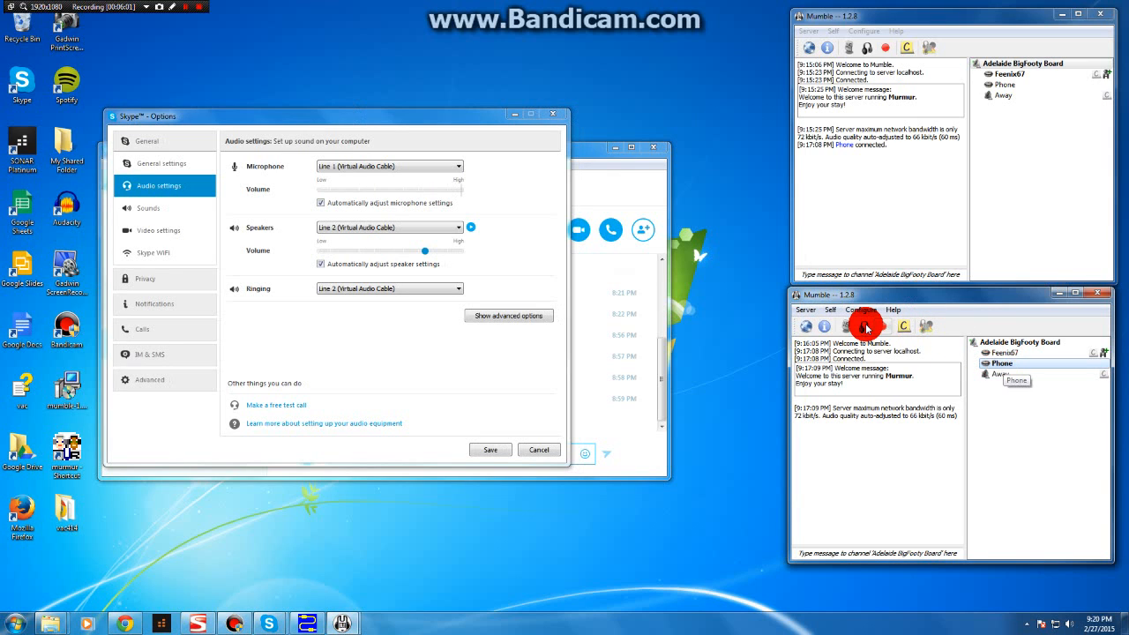
mouse_move(423, 233)
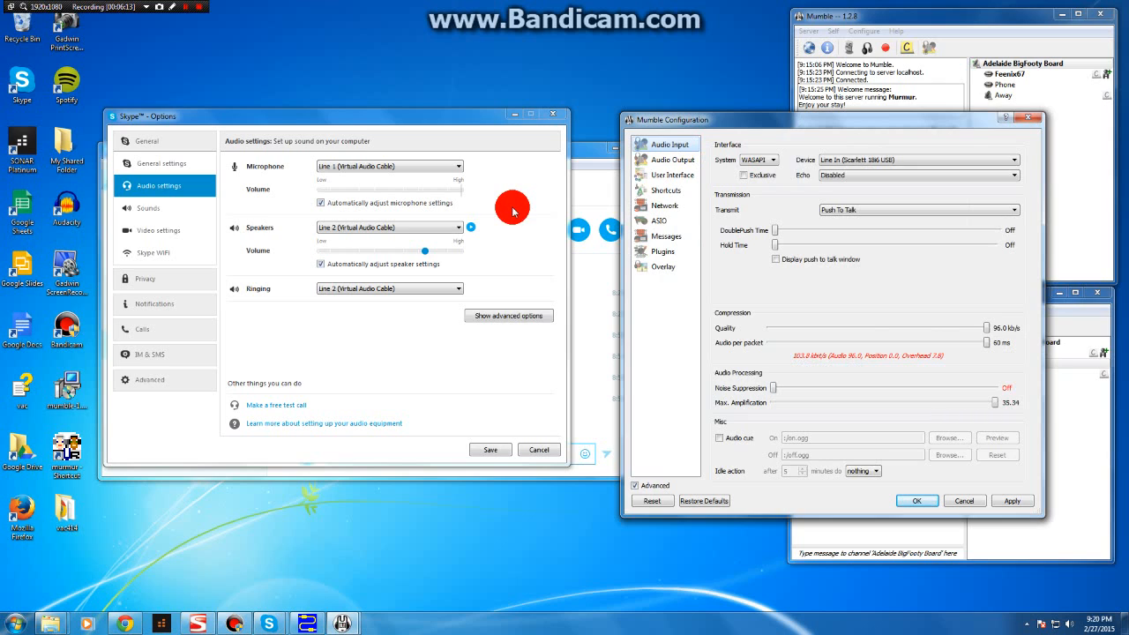
mouse_move(272, 185)
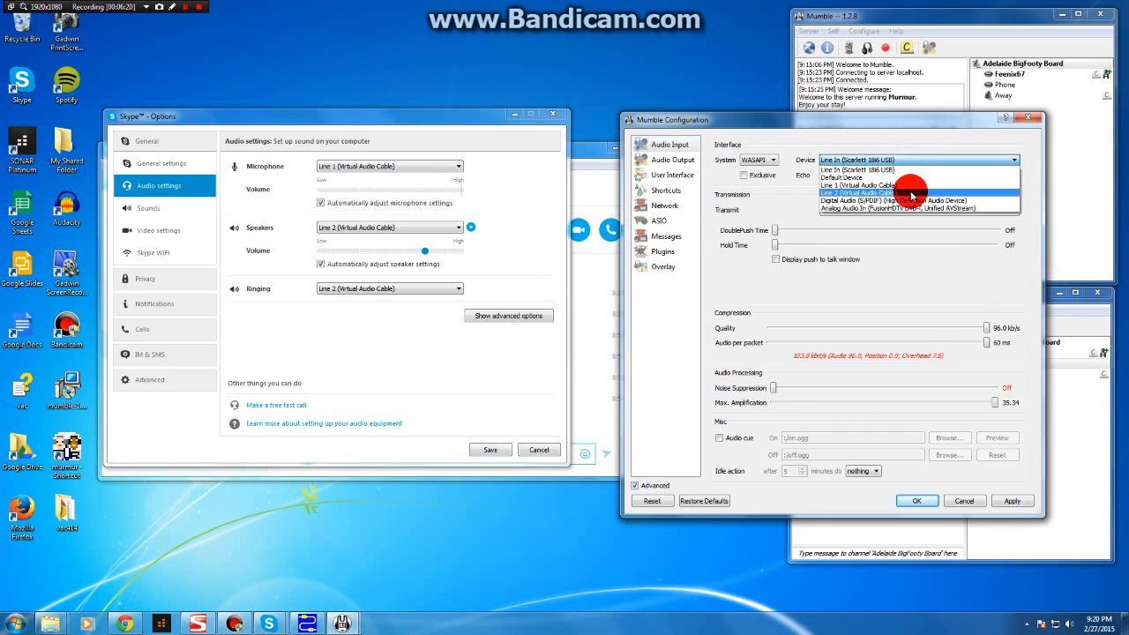
Set the phone client's input device to Line 2 (Virtual Audio Cable) with Voice Activity transmit.
click(882, 192)
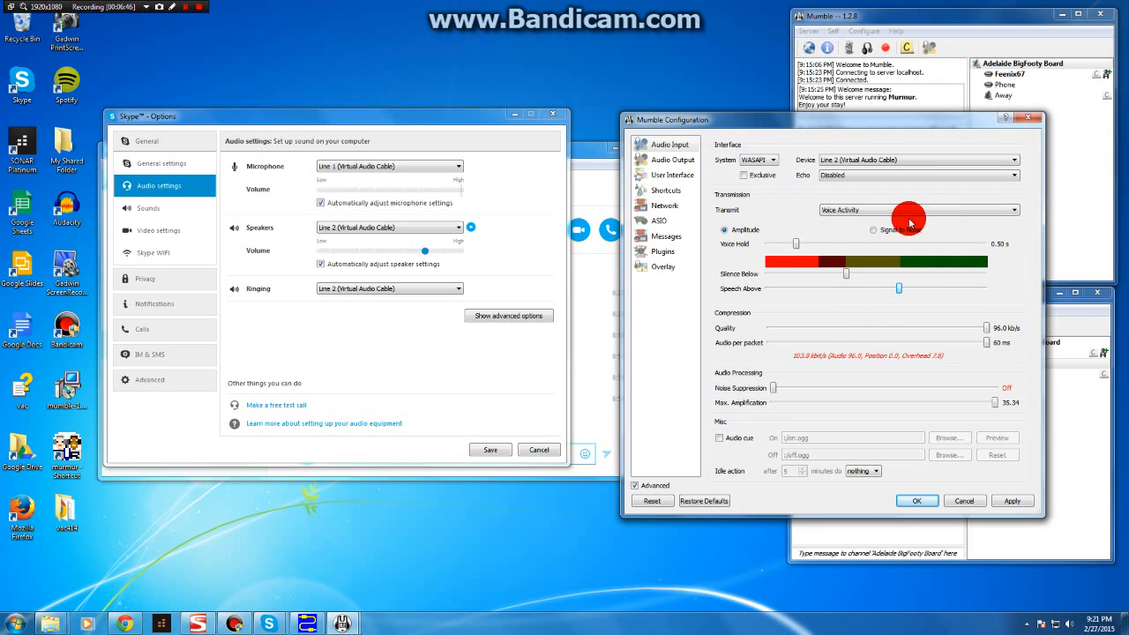
click(670, 159)
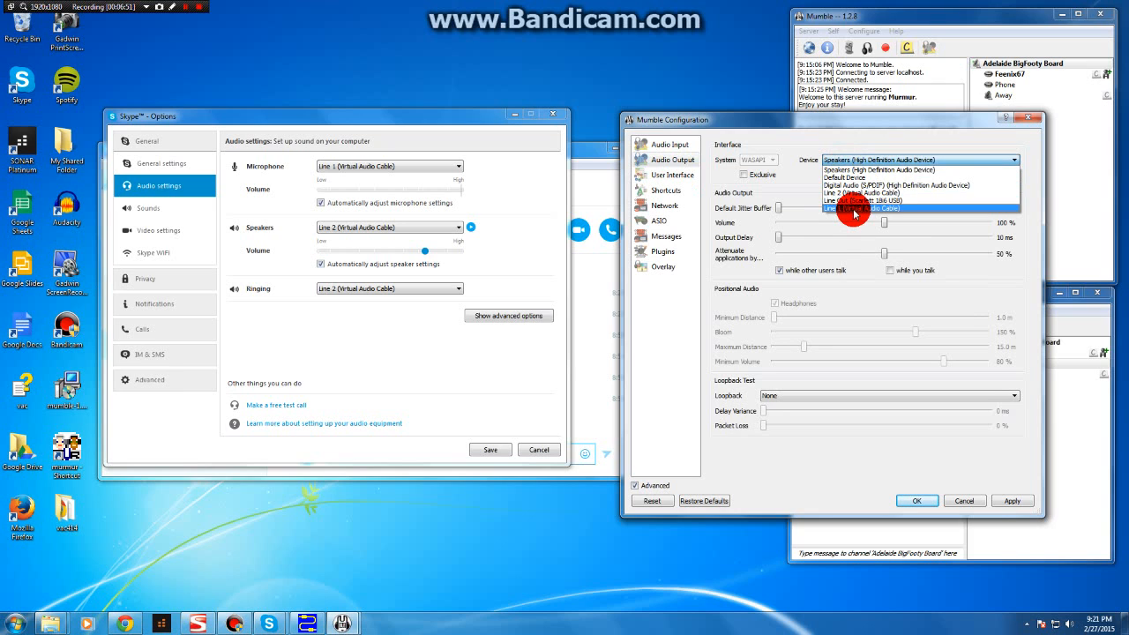
Set the phone client's output device to Line 1 (Virtual Audio Cable) and recheck input and output pages.
click(854, 209)
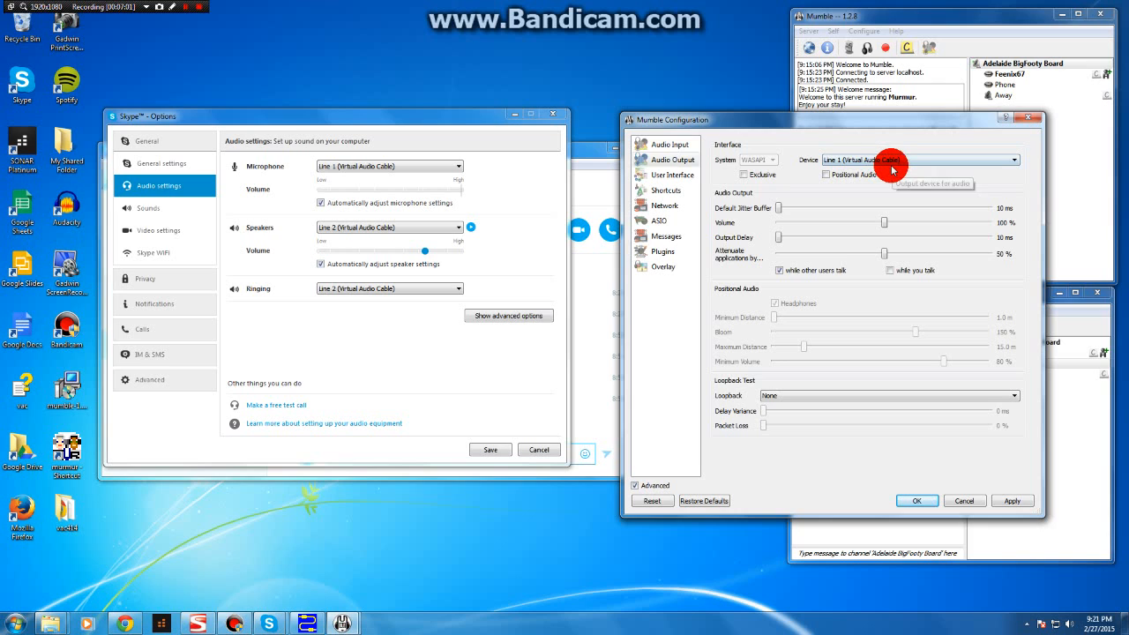
mouse_move(310, 178)
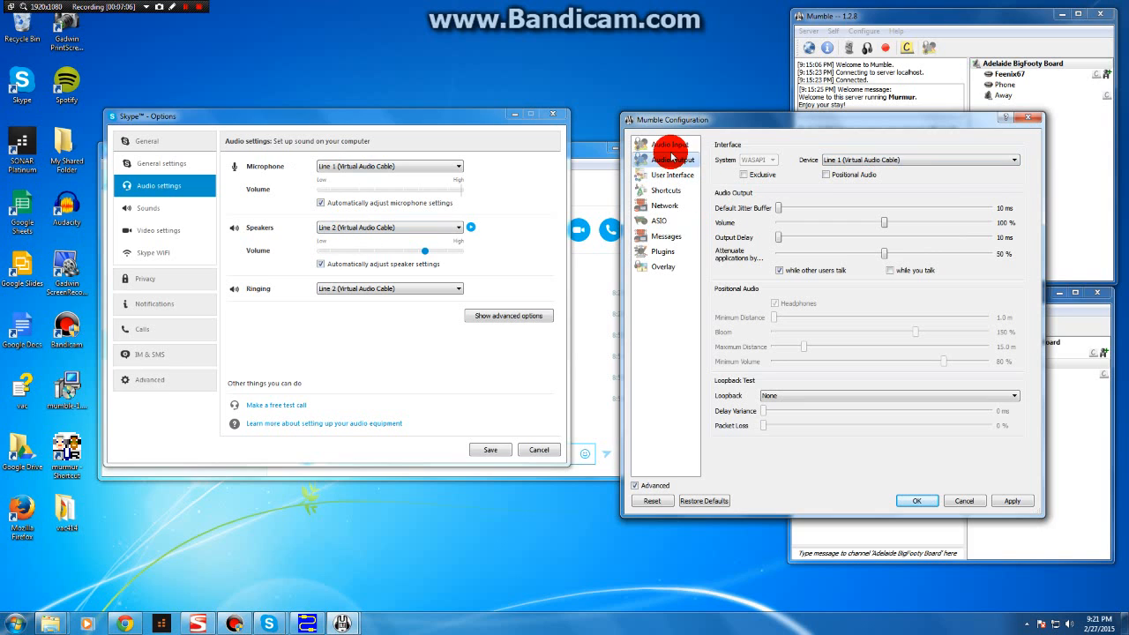
click(671, 145)
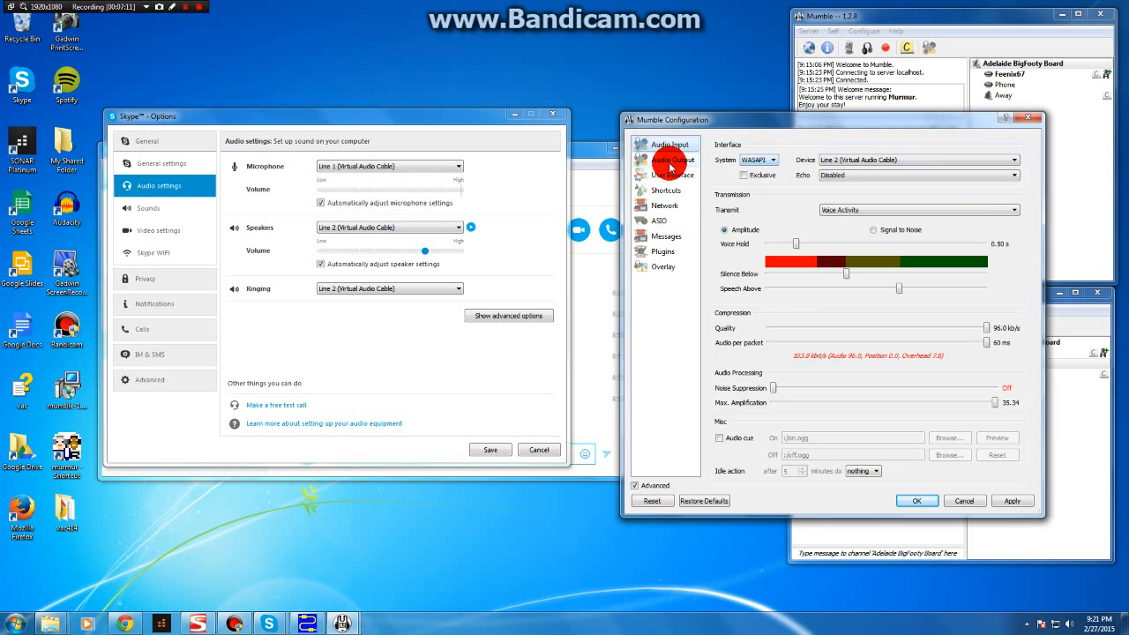
click(670, 159)
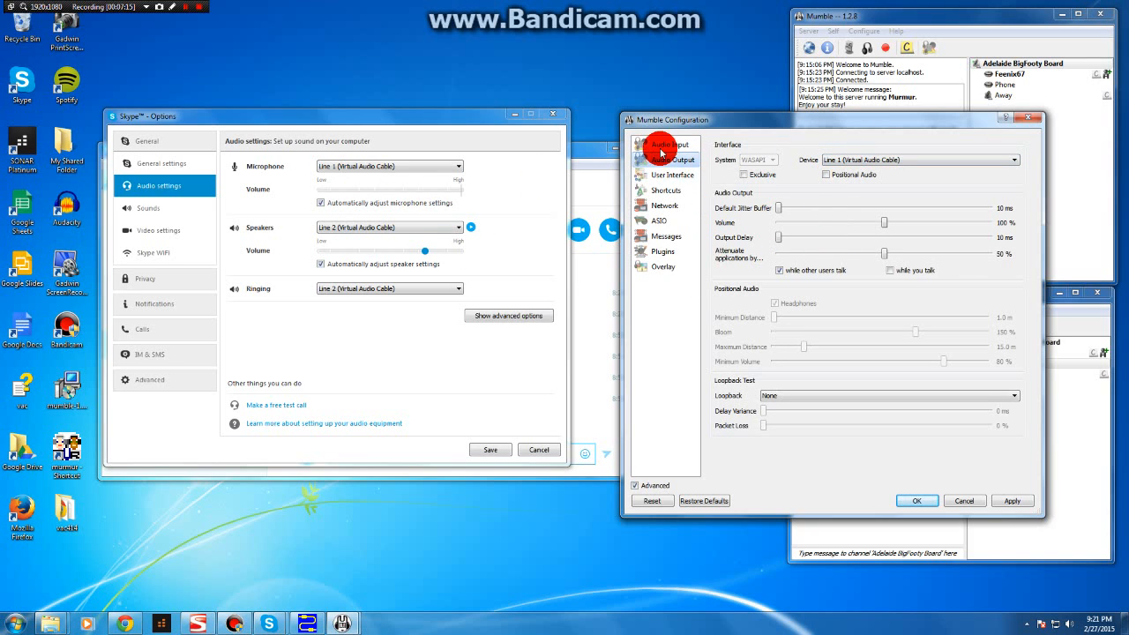
click(667, 145)
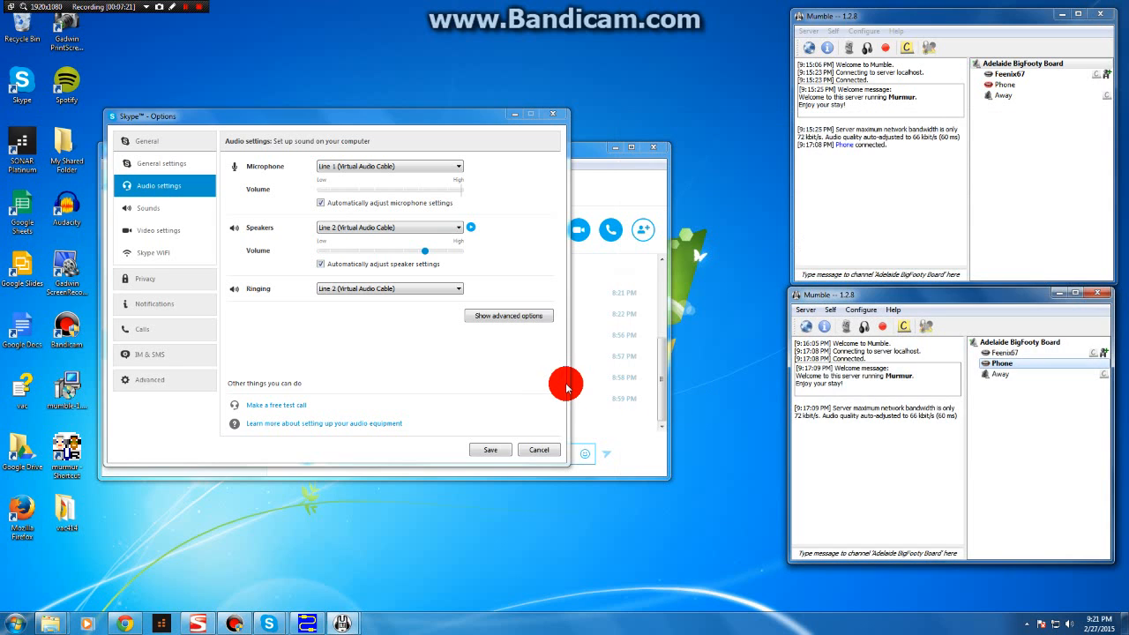
mouse_move(505, 381)
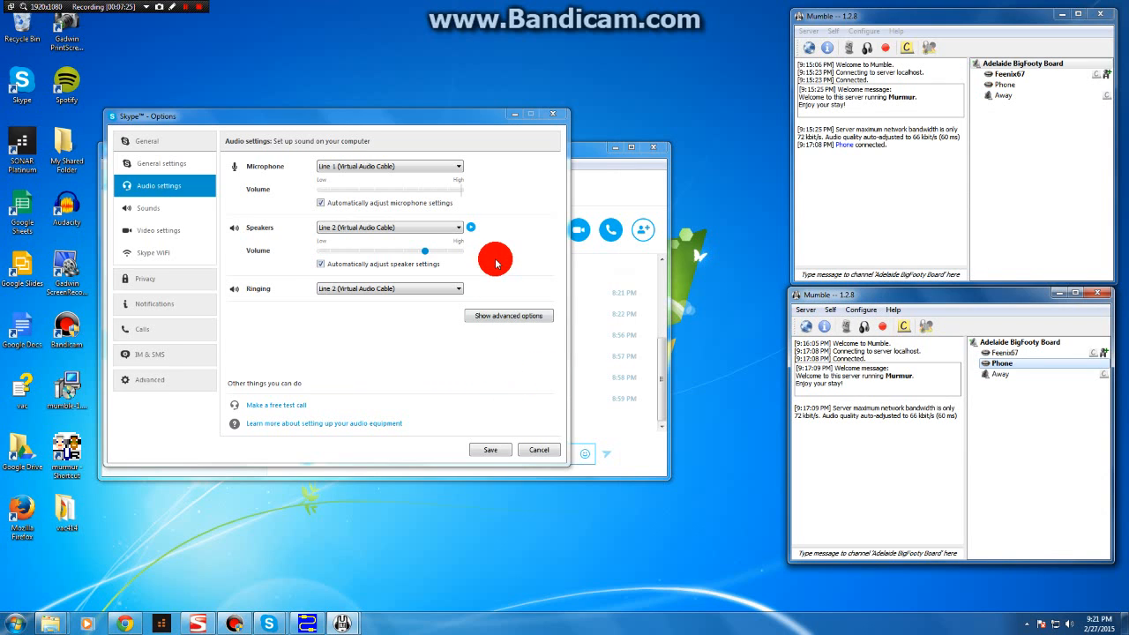
mouse_move(399, 194)
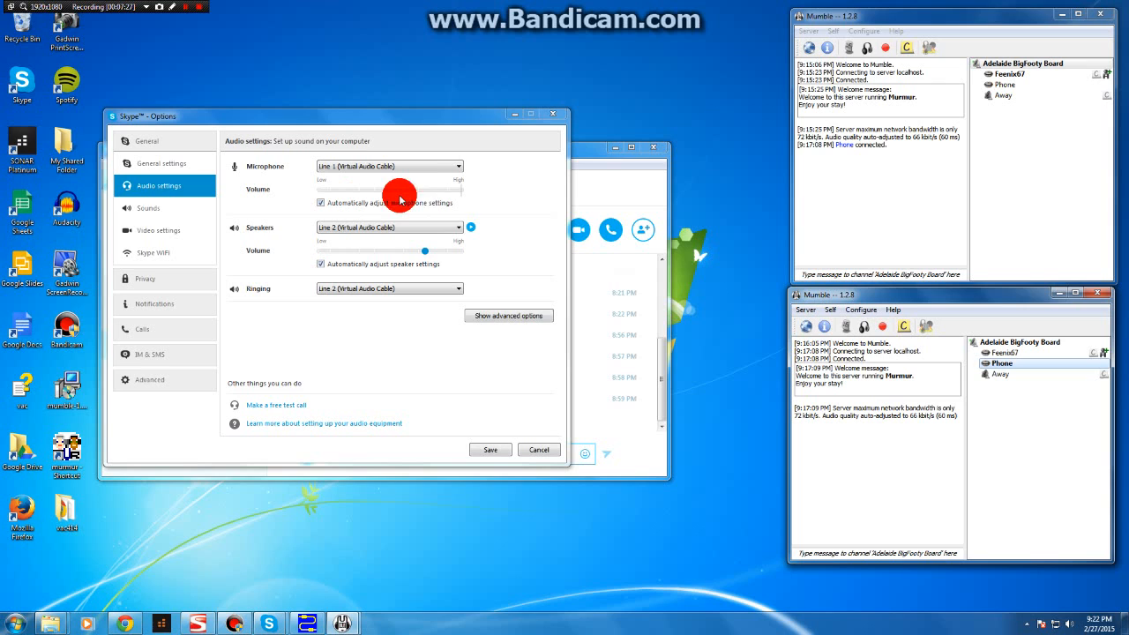
mouse_move(497, 203)
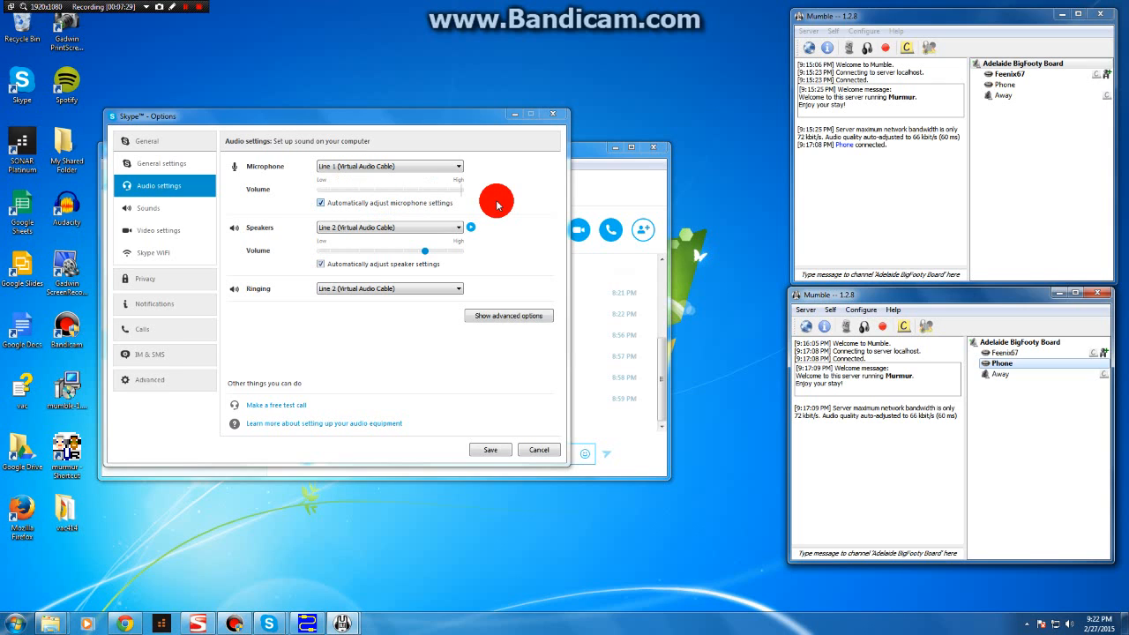
mouse_move(1062, 441)
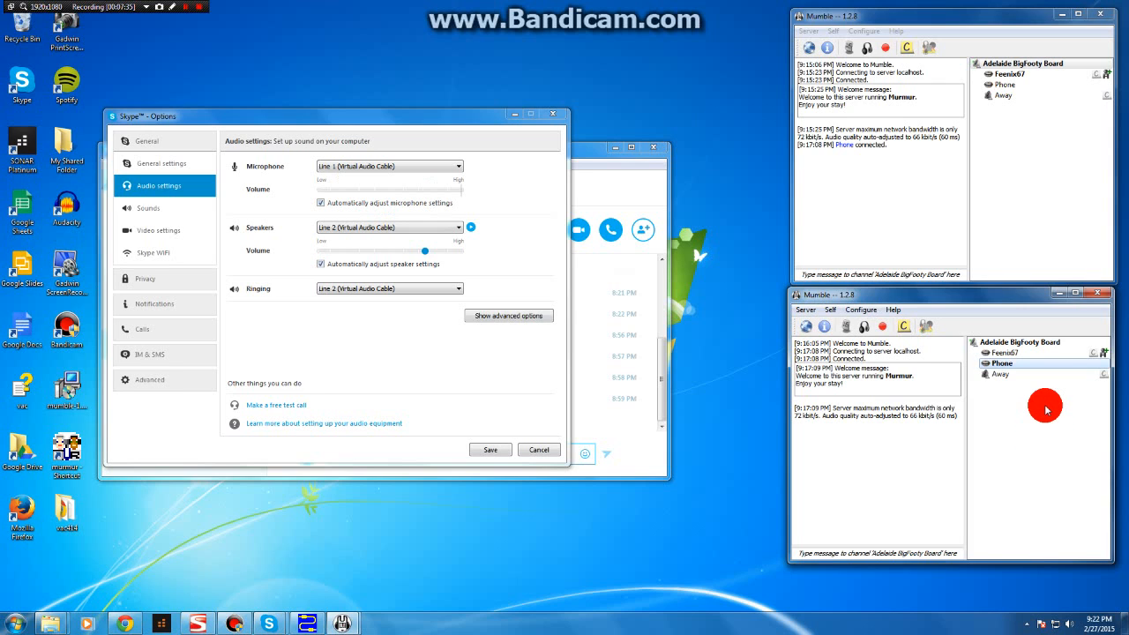
mouse_move(1027, 365)
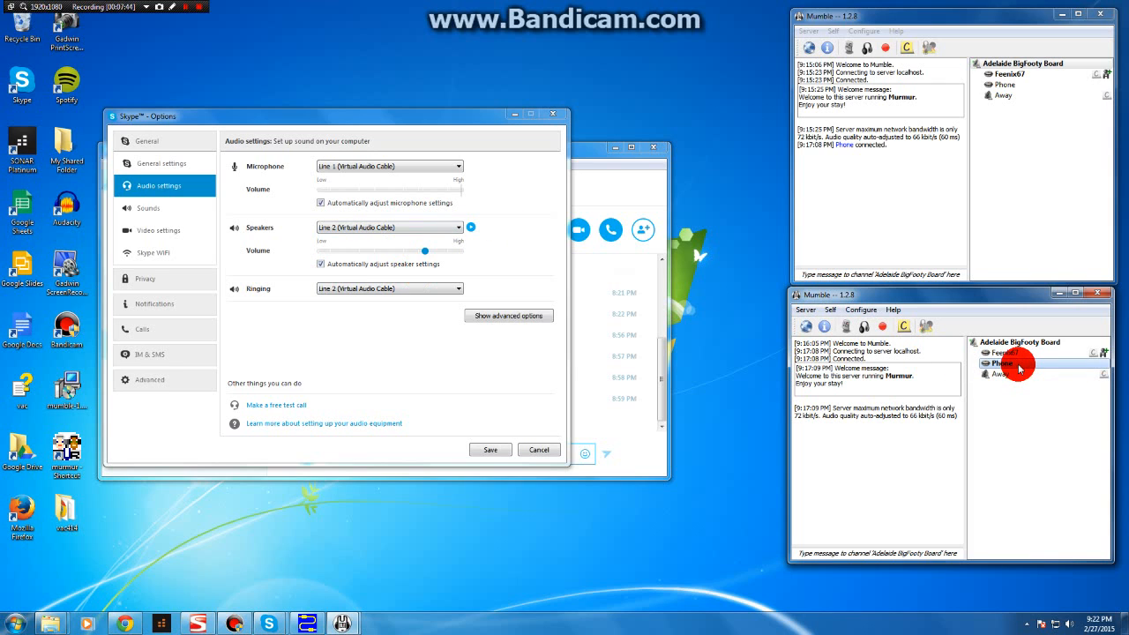
mouse_move(1020, 367)
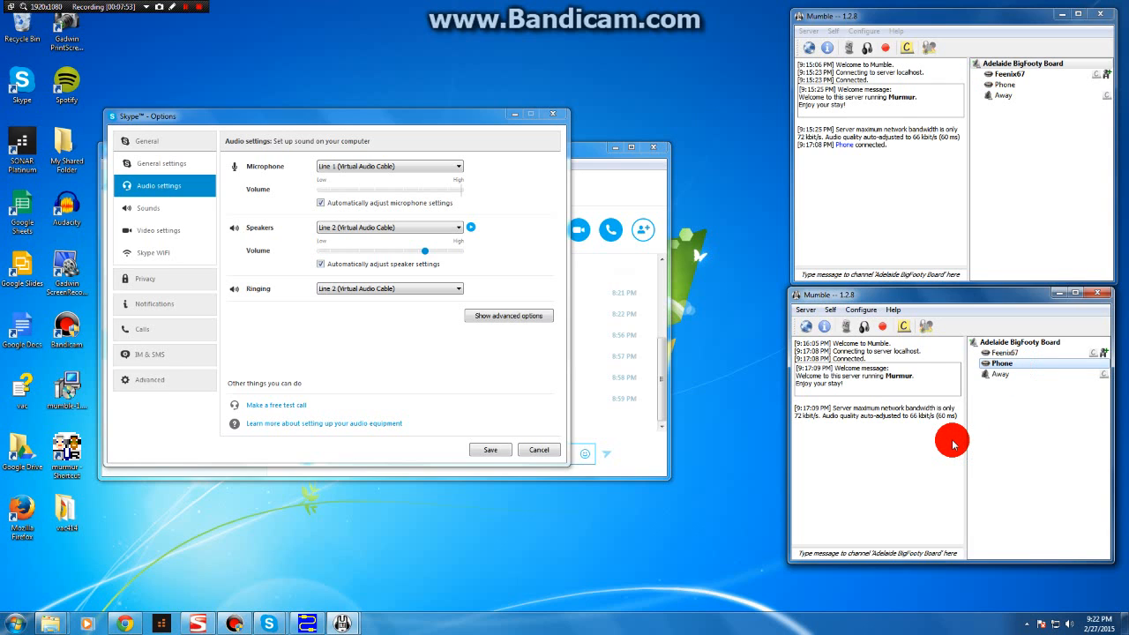
mouse_move(646, 303)
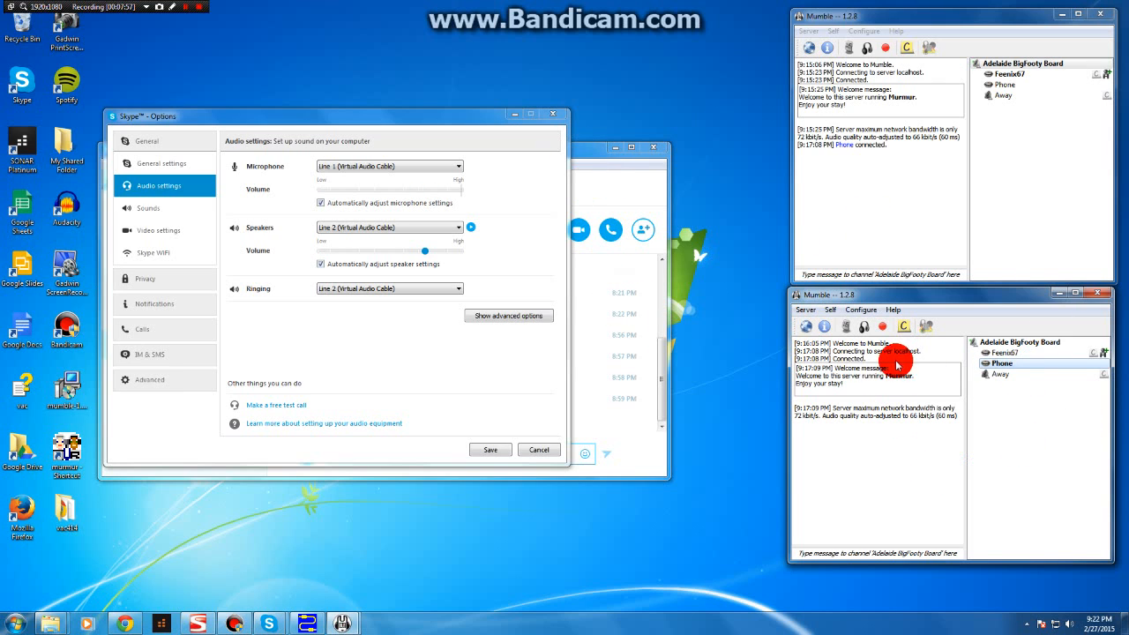
mouse_move(870, 395)
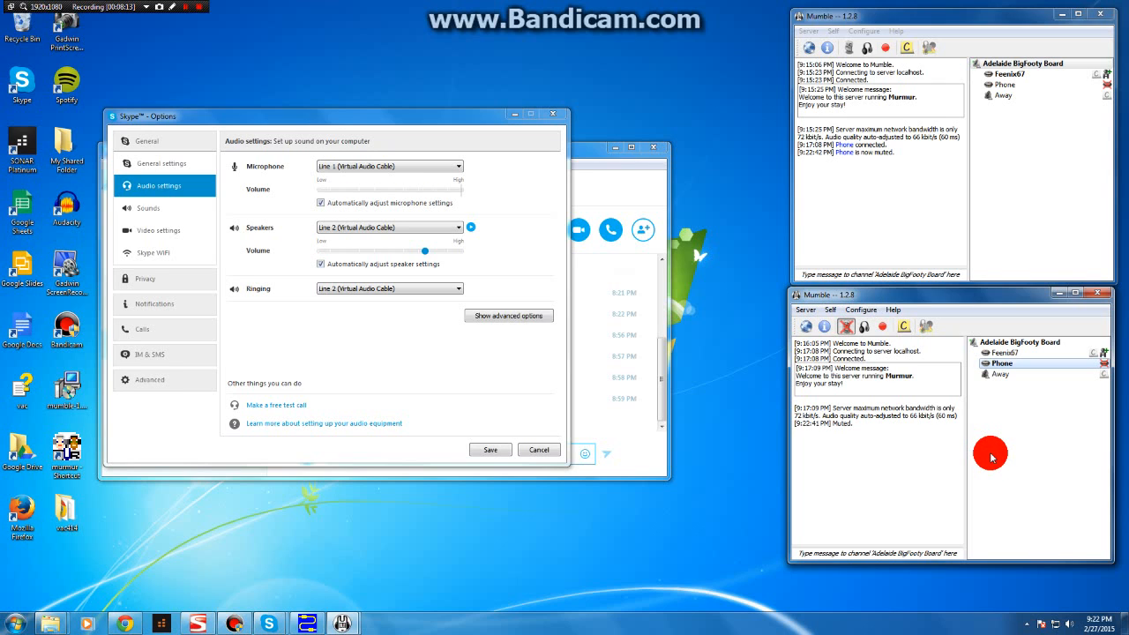
mouse_move(591, 392)
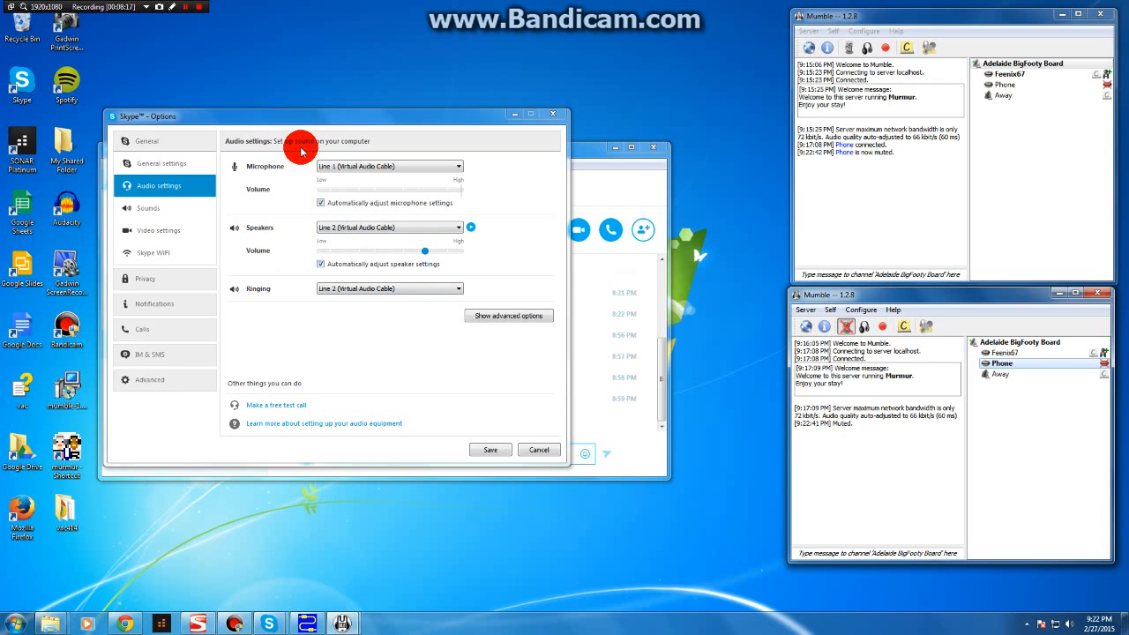
mouse_move(310, 95)
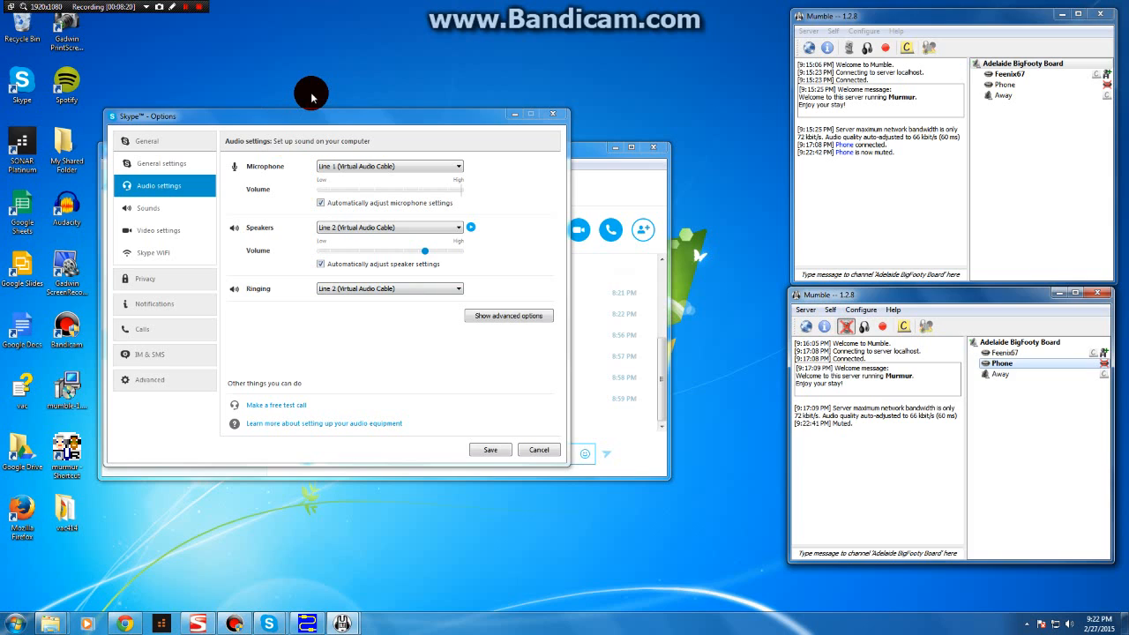
mouse_move(262, 85)
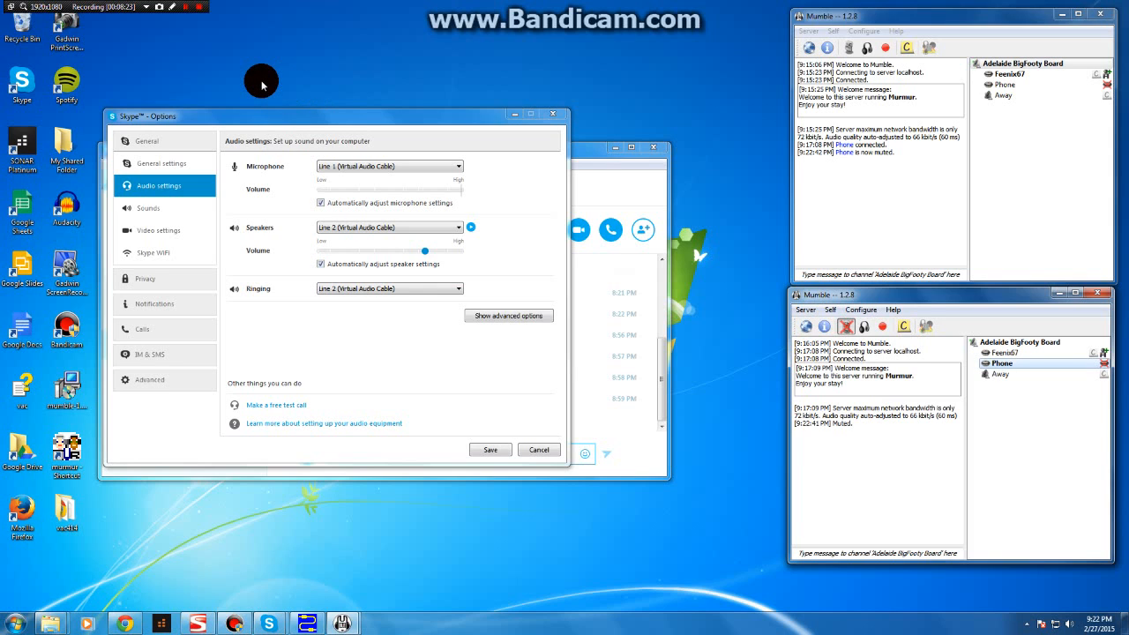
mouse_move(252, 78)
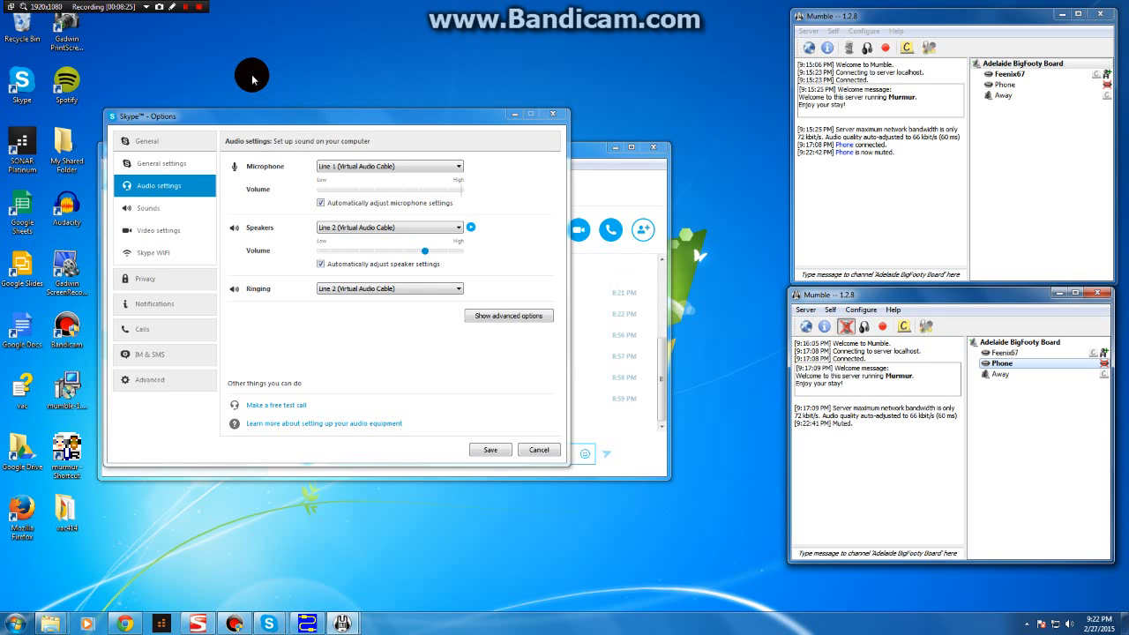